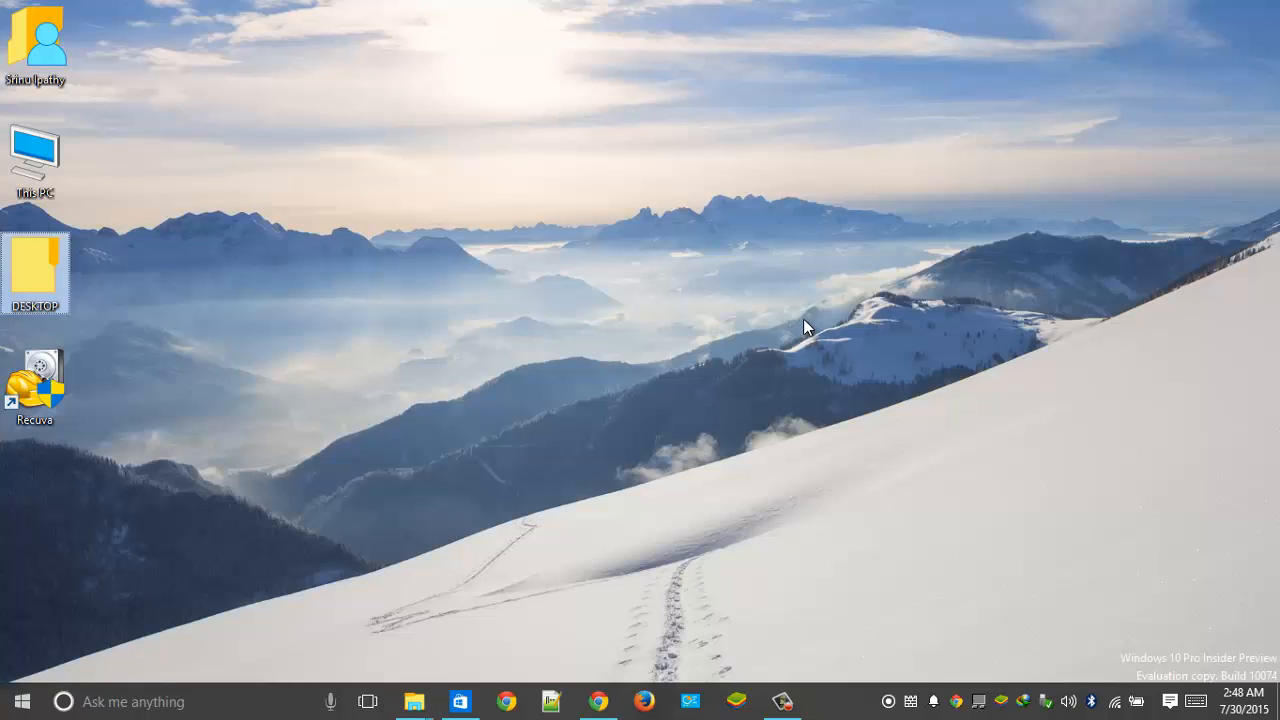
mouse_move(700, 348)
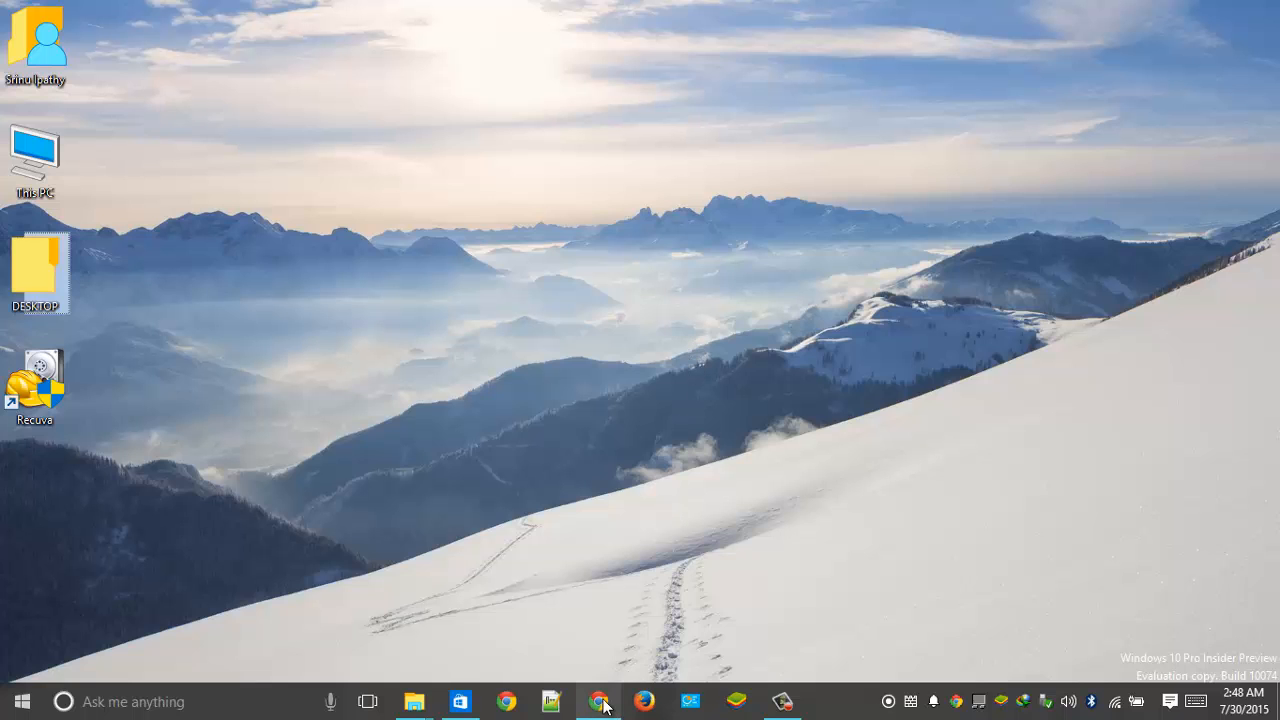
- Launch Recuva from the desktop shortcut and continue past the wizard's Welcome page
click(598, 700)
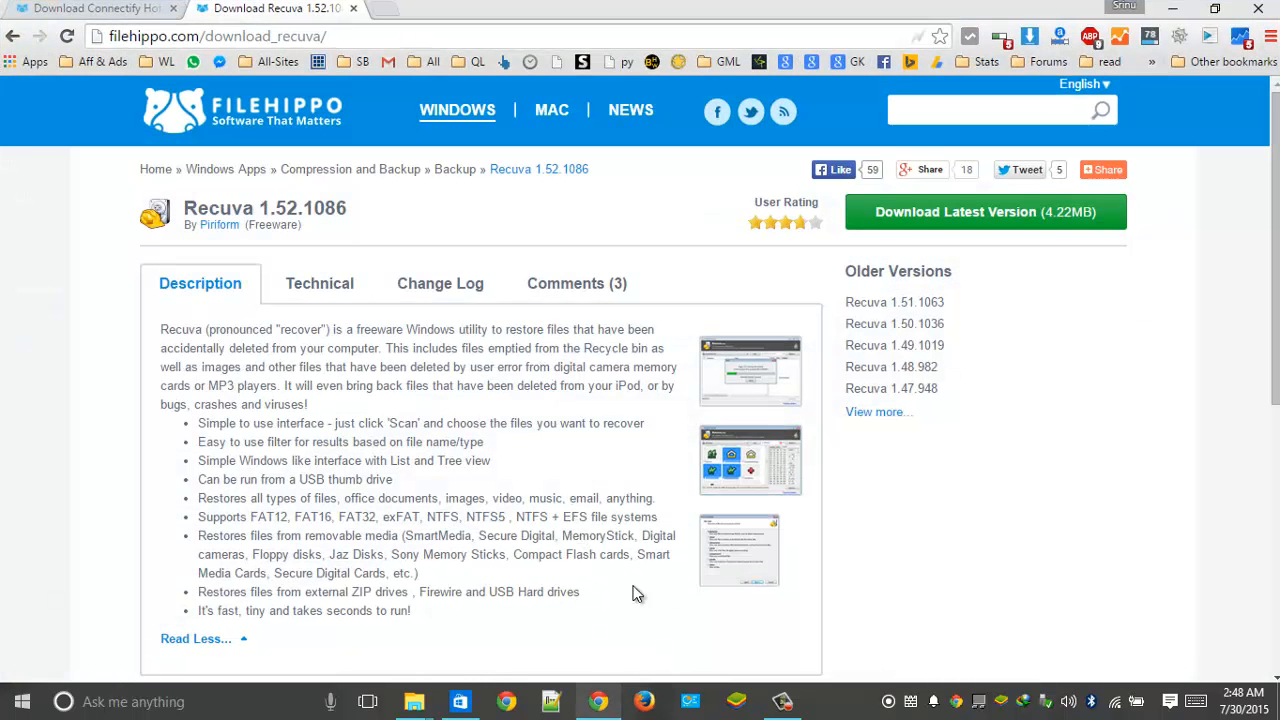
mouse_move(392, 216)
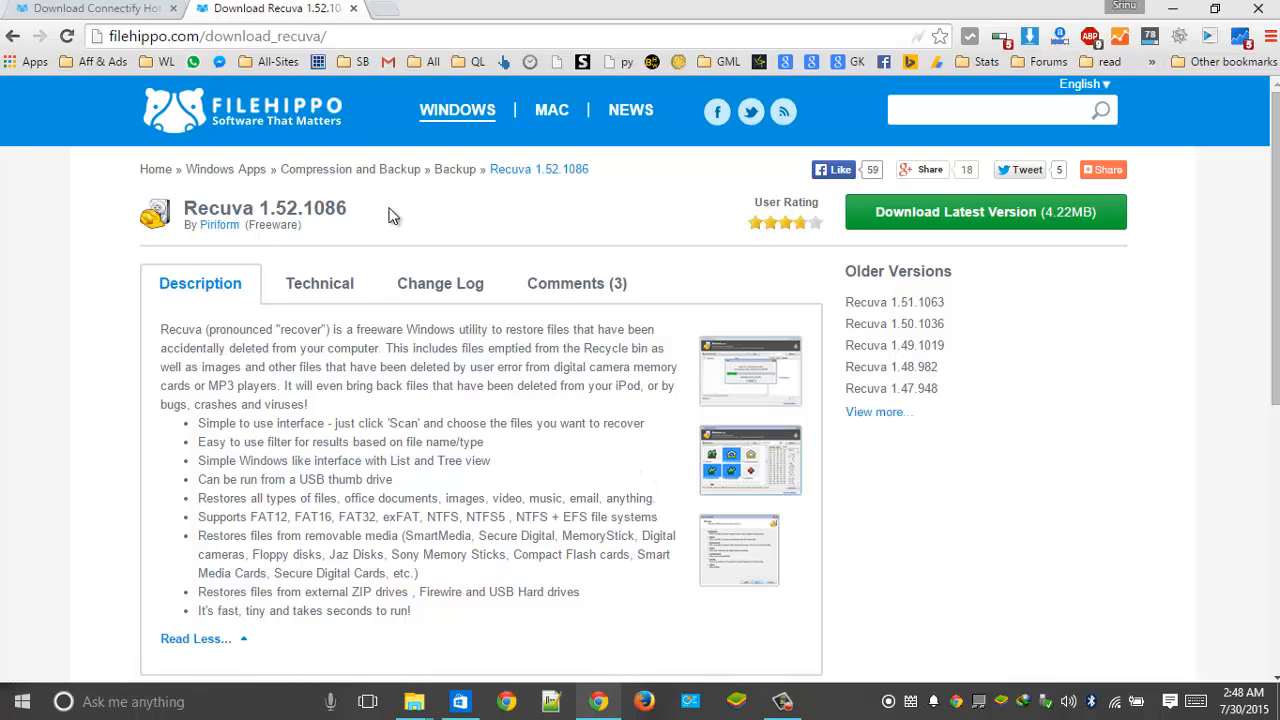
mouse_move(706, 312)
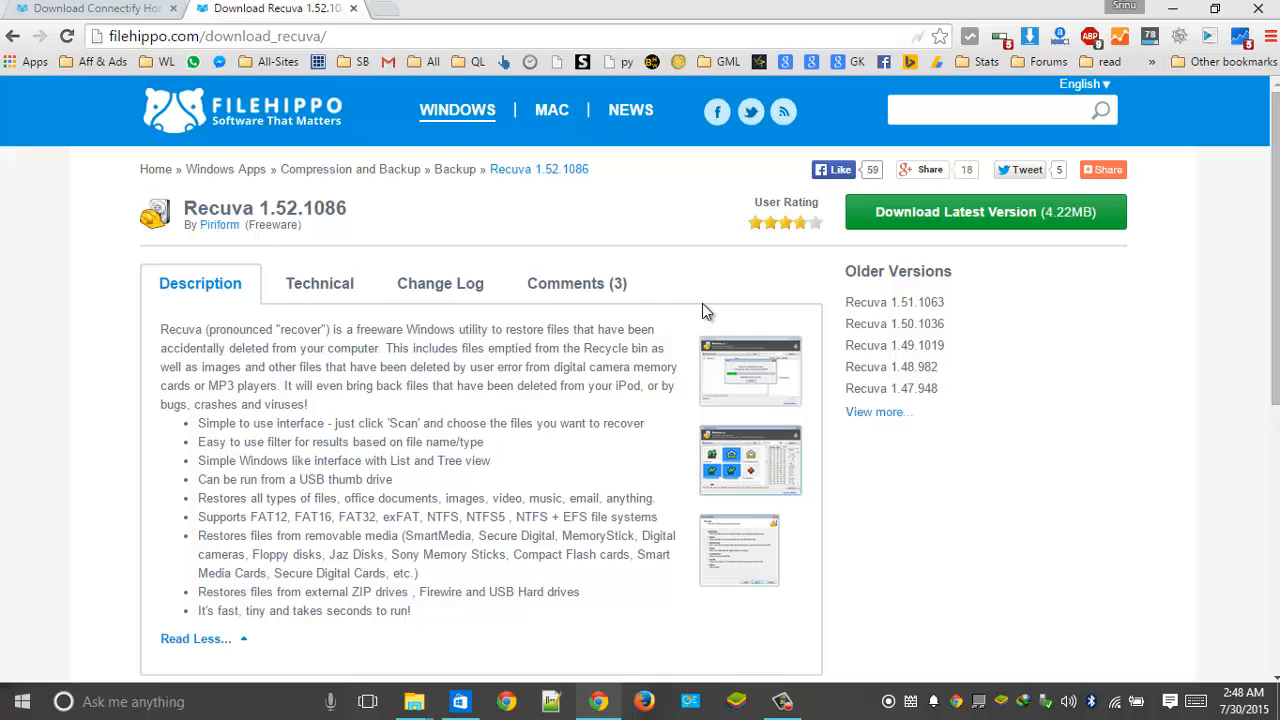
mouse_move(1168, 684)
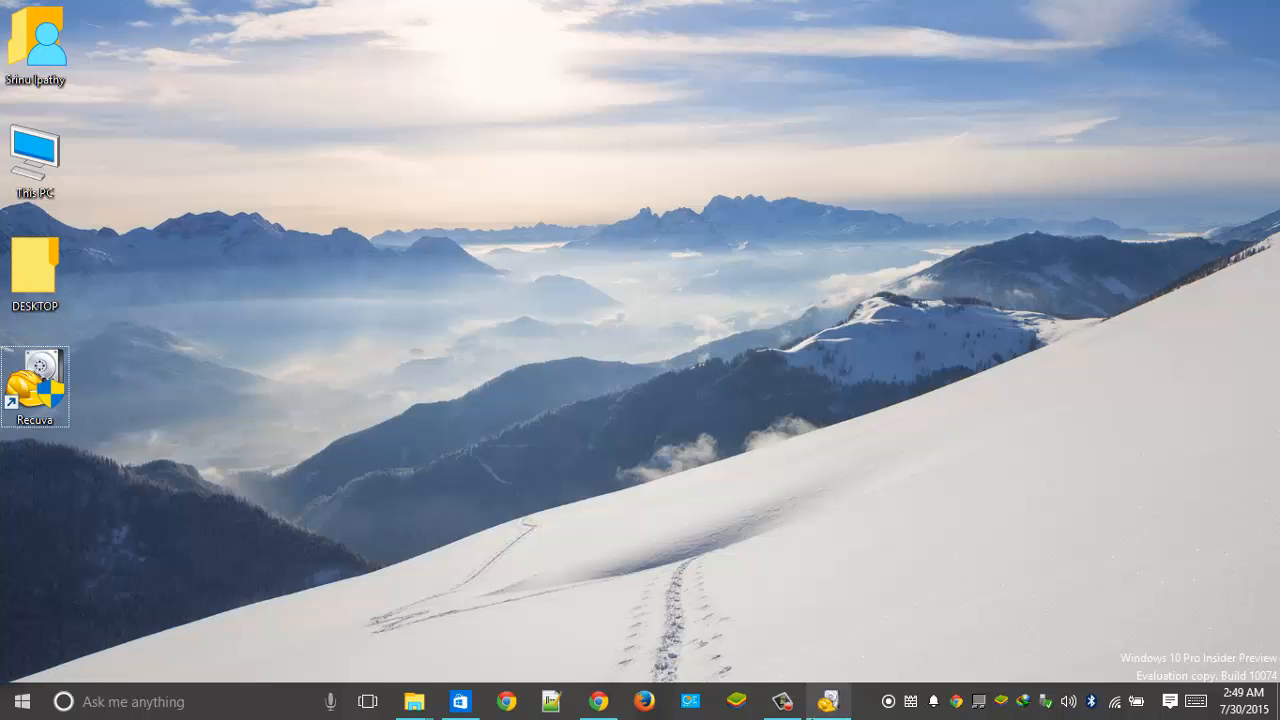
double_click(34, 370)
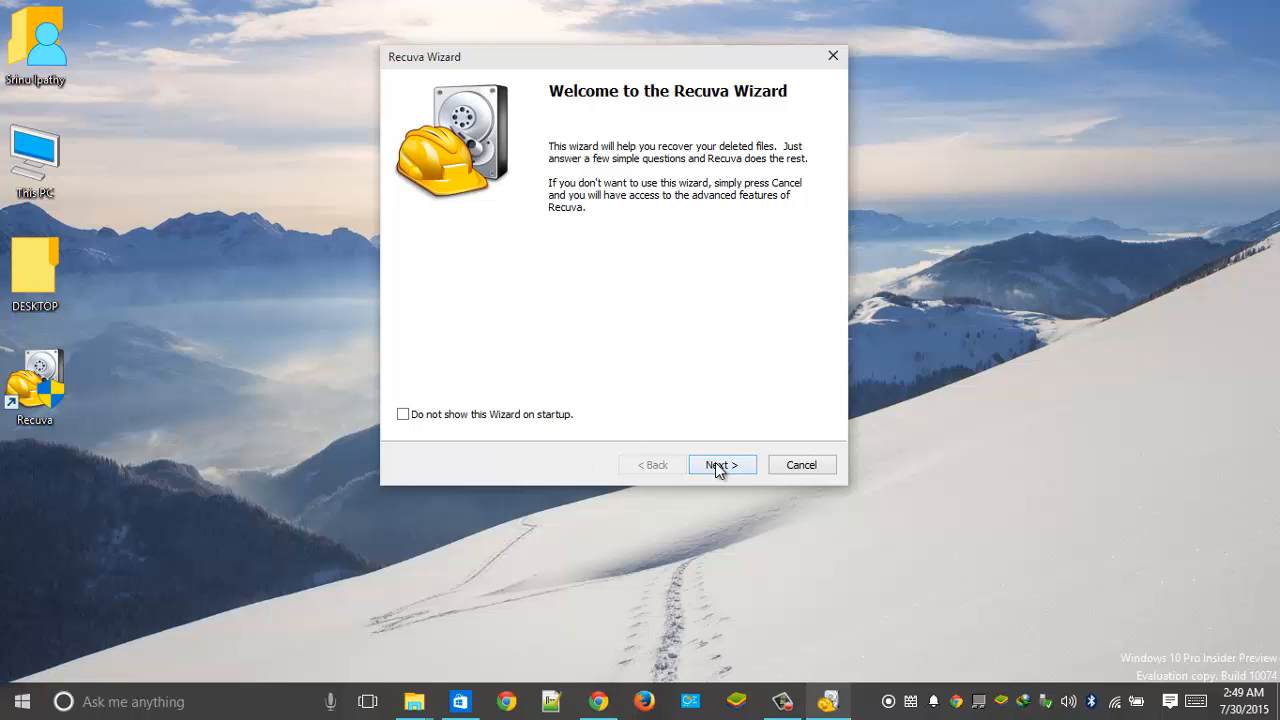
click(722, 464)
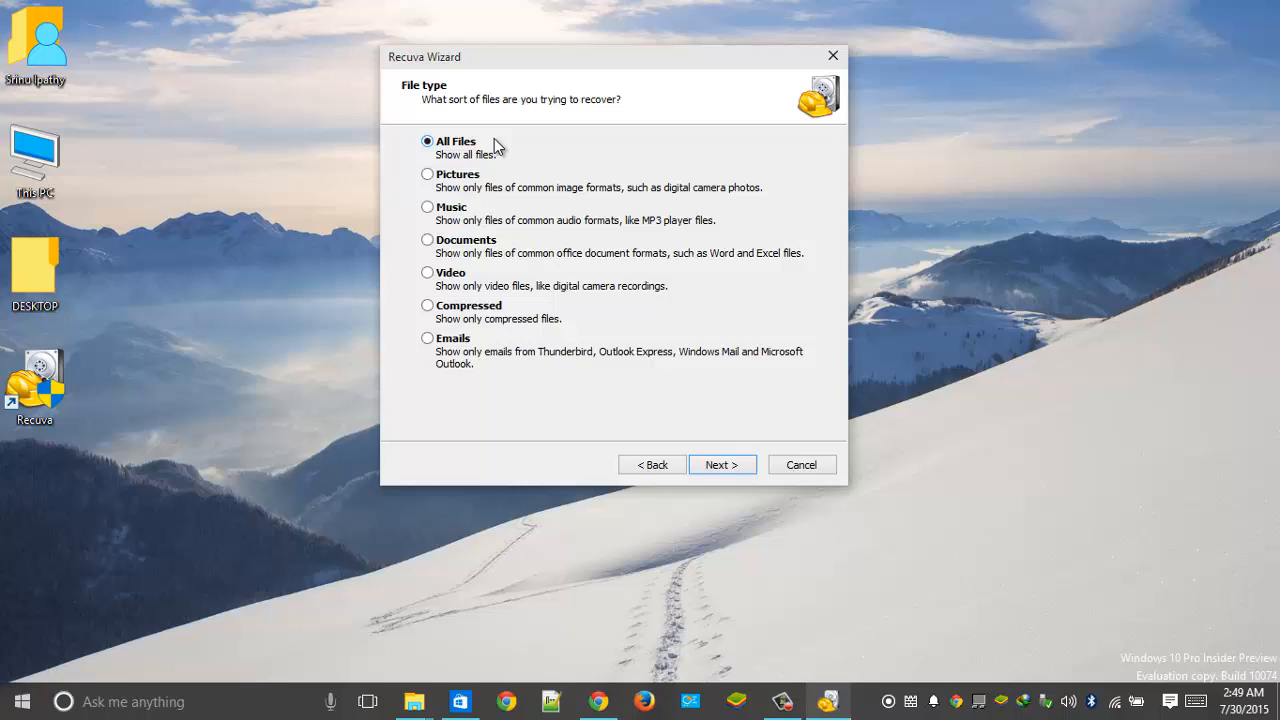
mouse_move(496, 196)
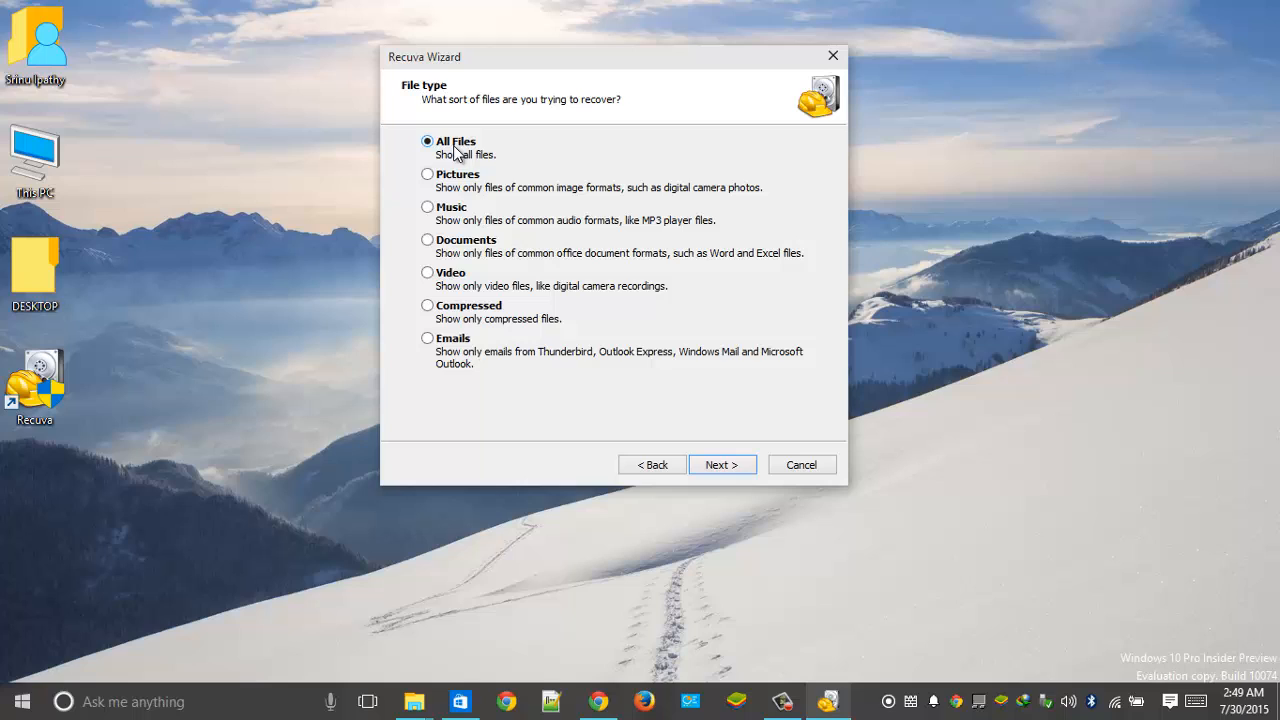
- Keep All Files as the type to recover and choose 'In a specific location' for the search
click(722, 464)
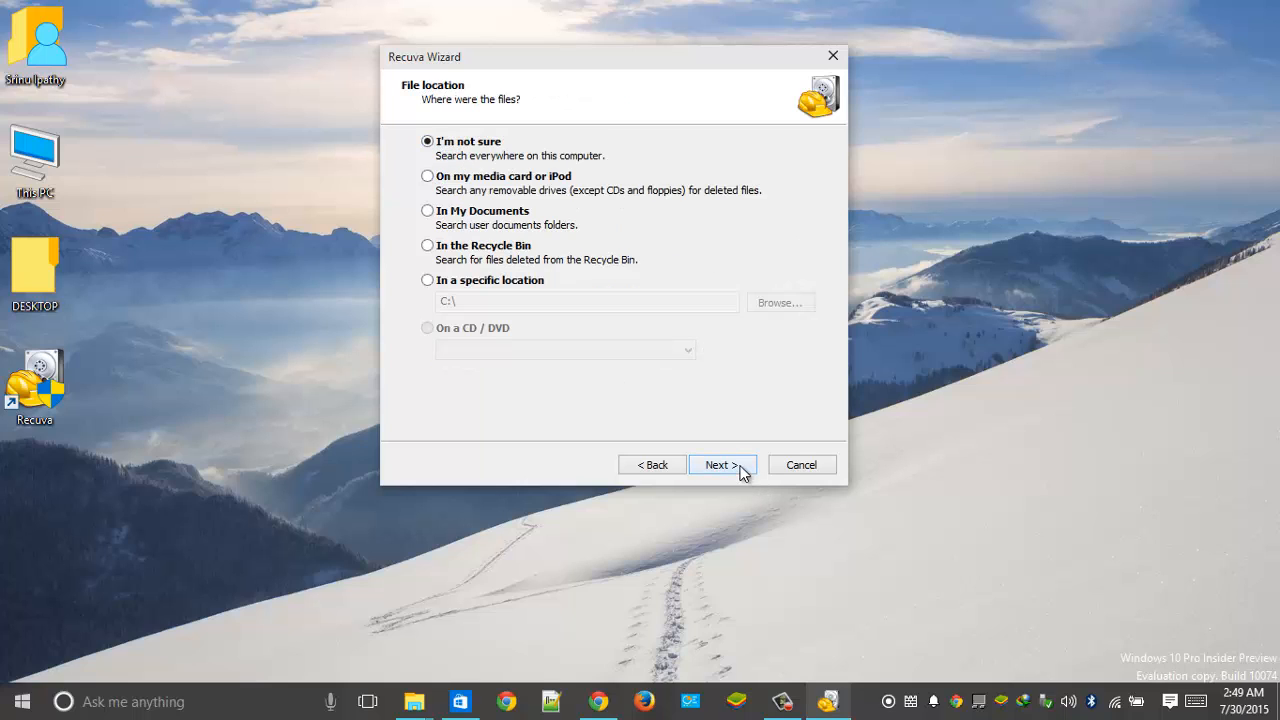
mouse_move(470, 140)
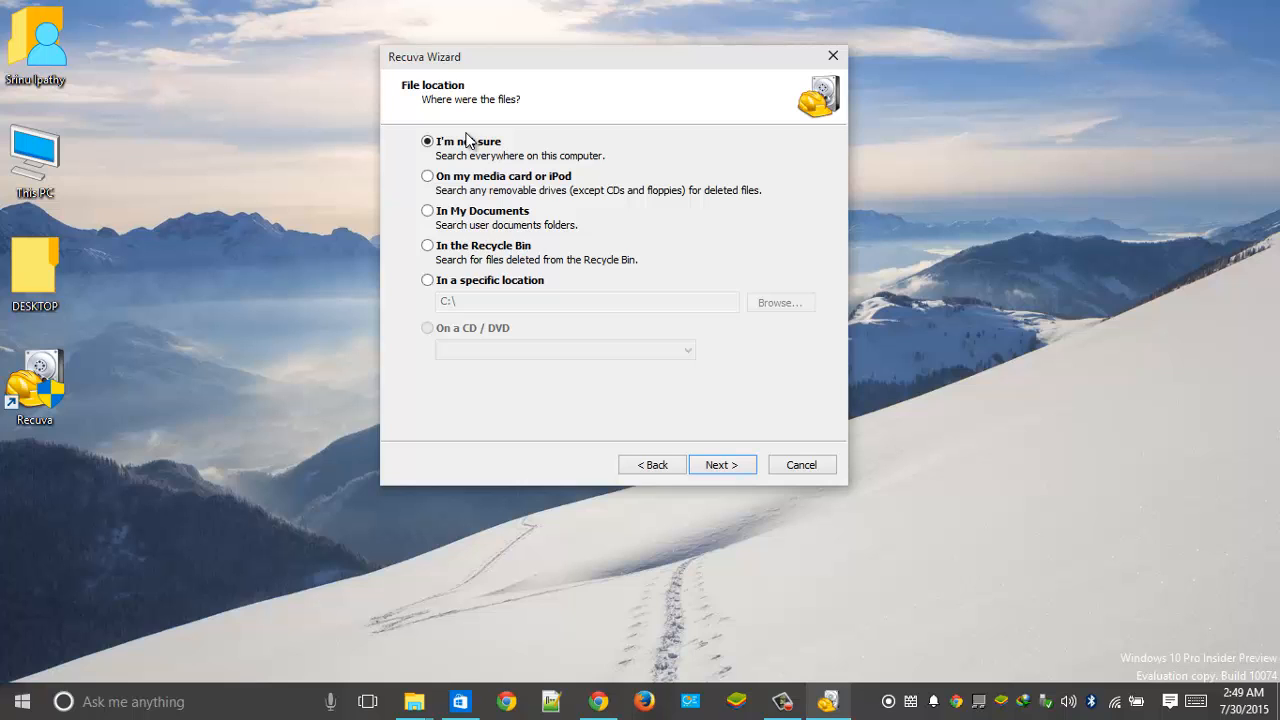
mouse_move(500, 68)
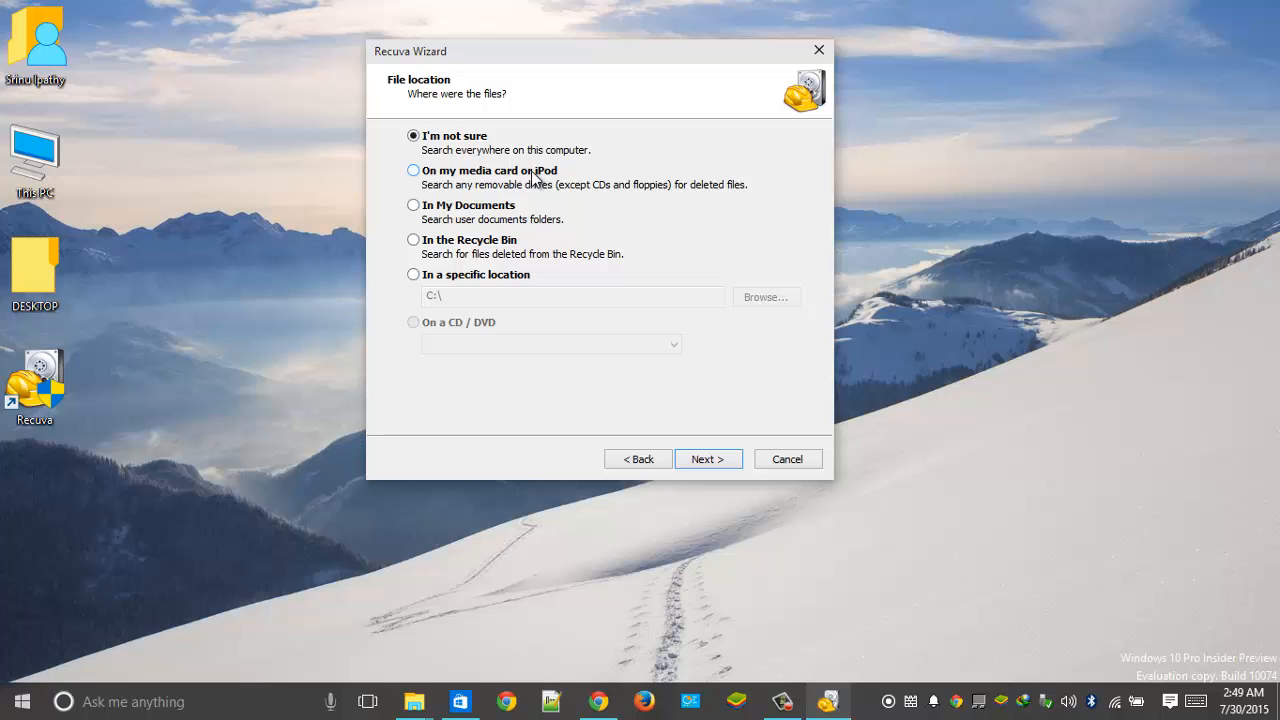
mouse_move(516, 204)
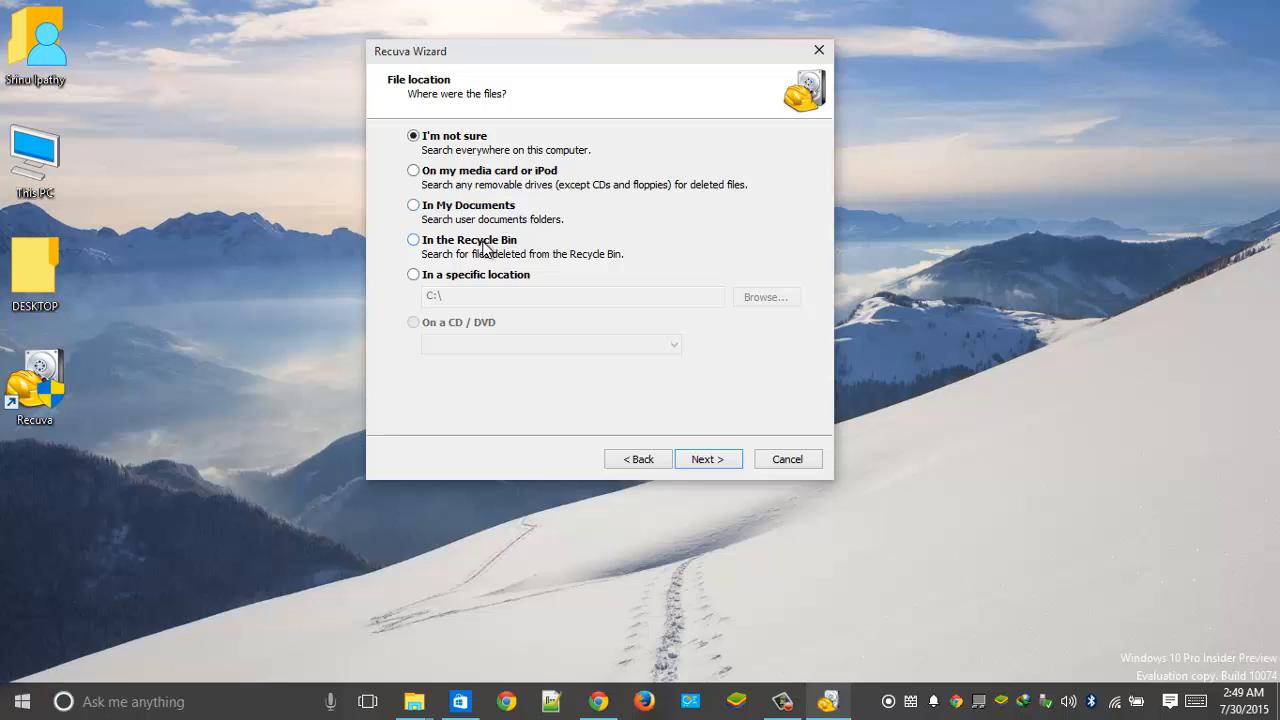
click(412, 274)
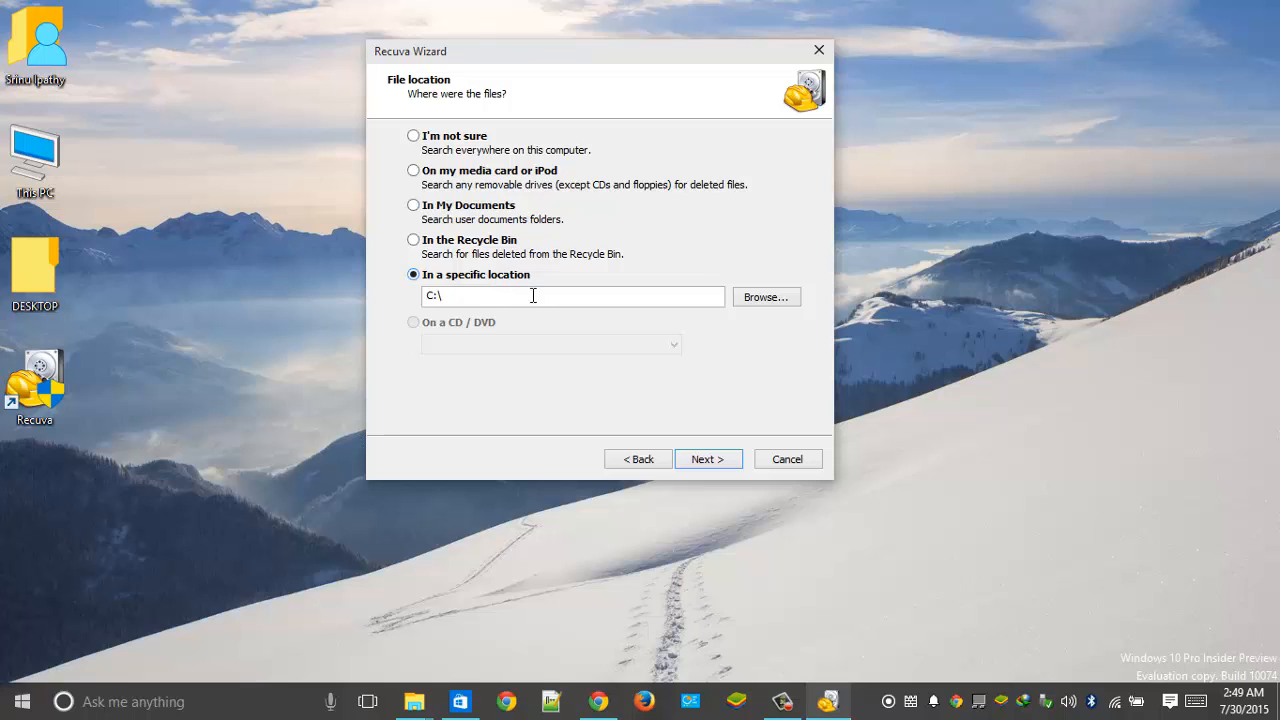
mouse_move(198, 224)
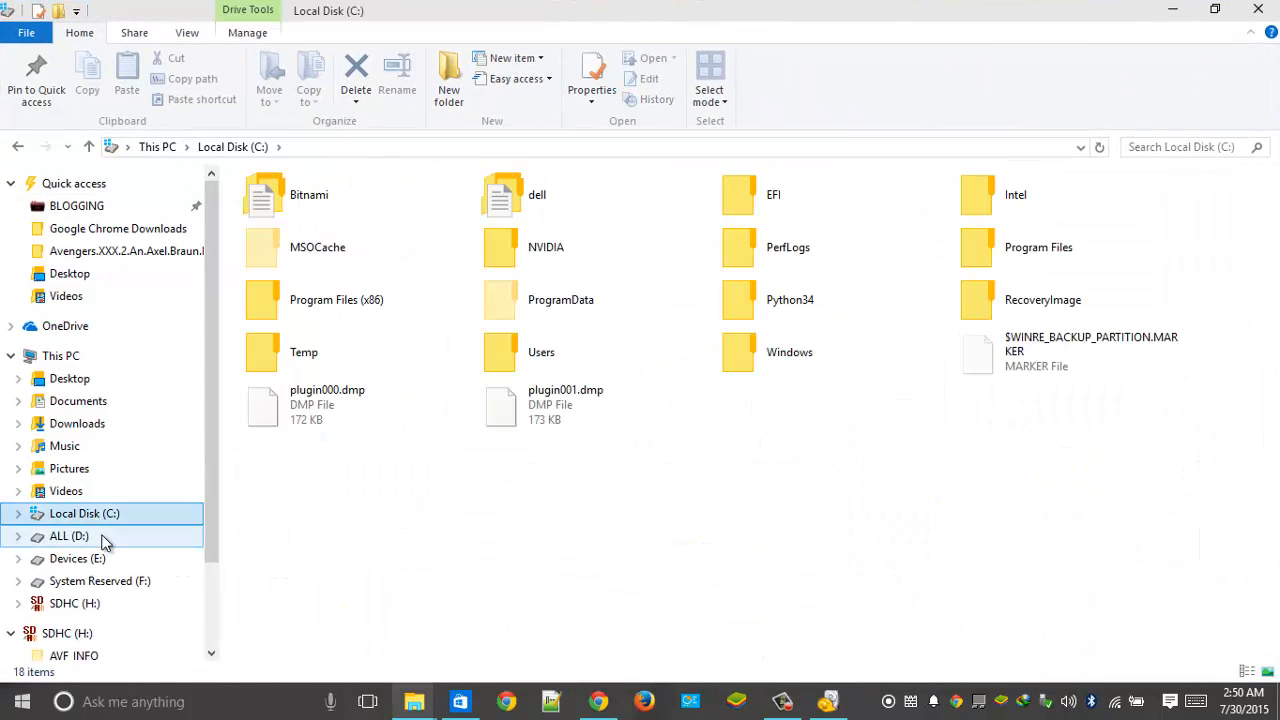
- Copy VIDEO0088.mp4 from Devices (E:) and paste it onto the ALL (D:) drive
click(68, 536)
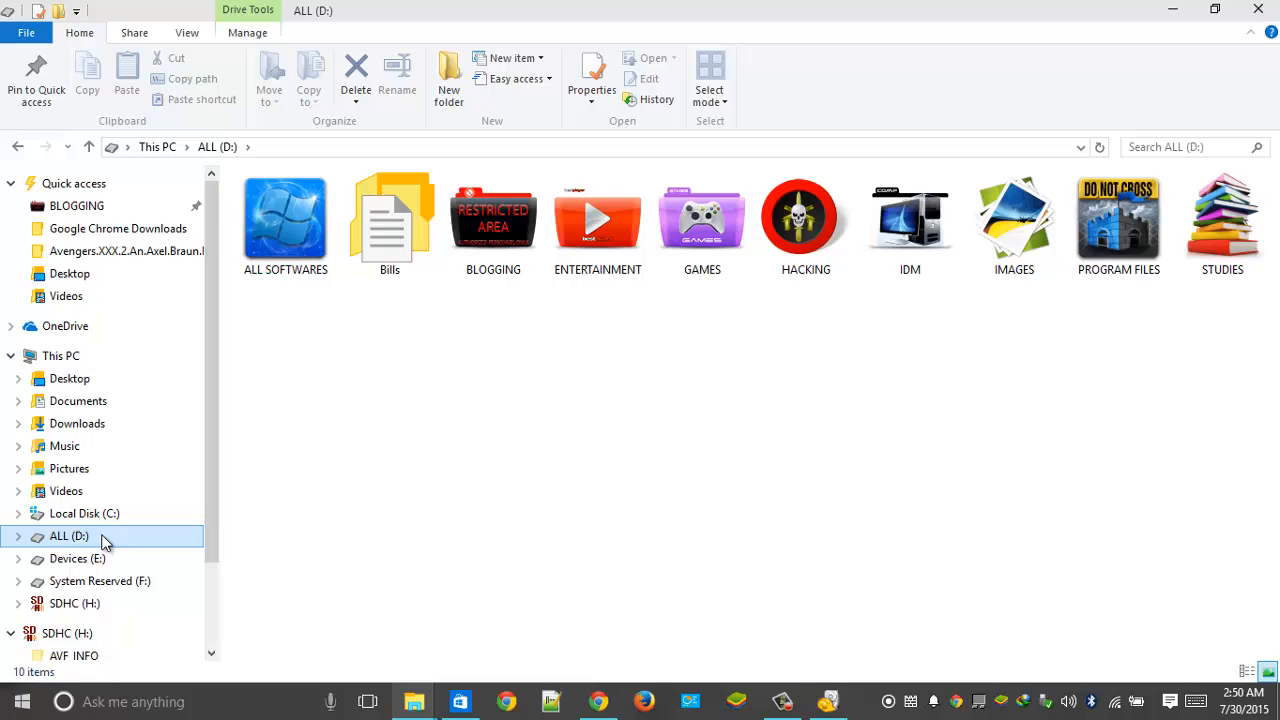
mouse_move(80, 540)
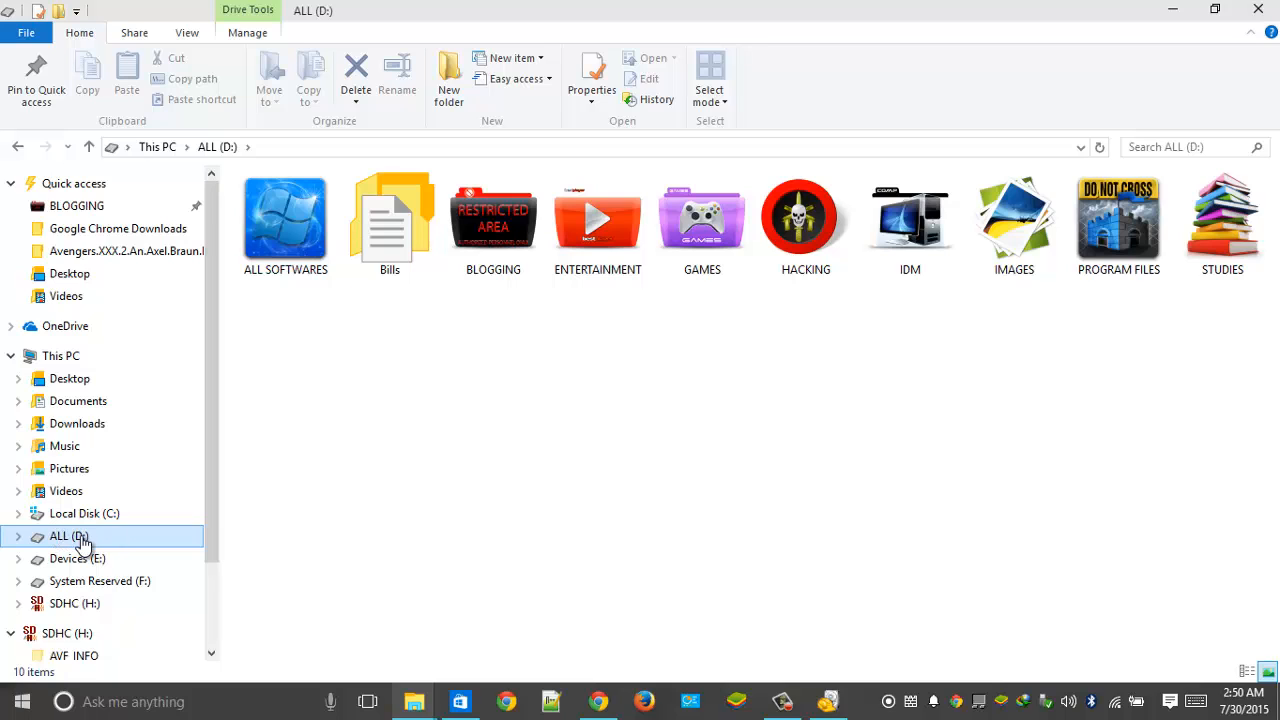
click(76, 558)
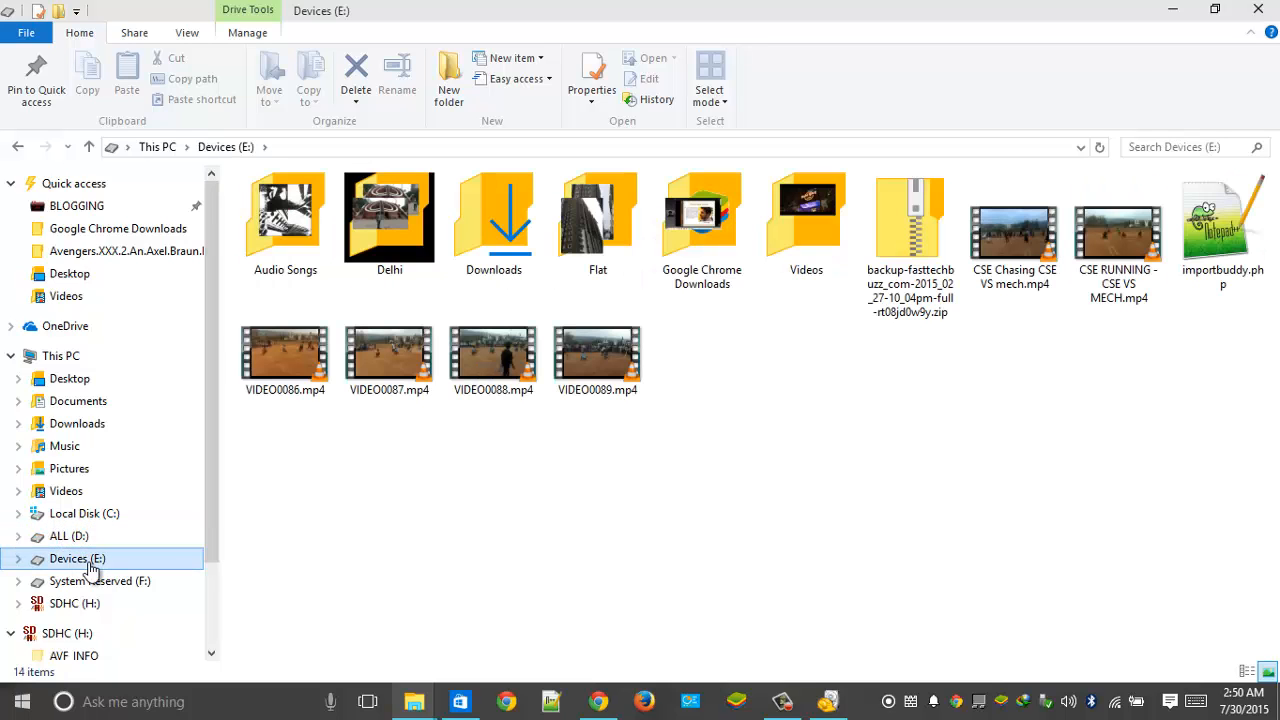
click(68, 536)
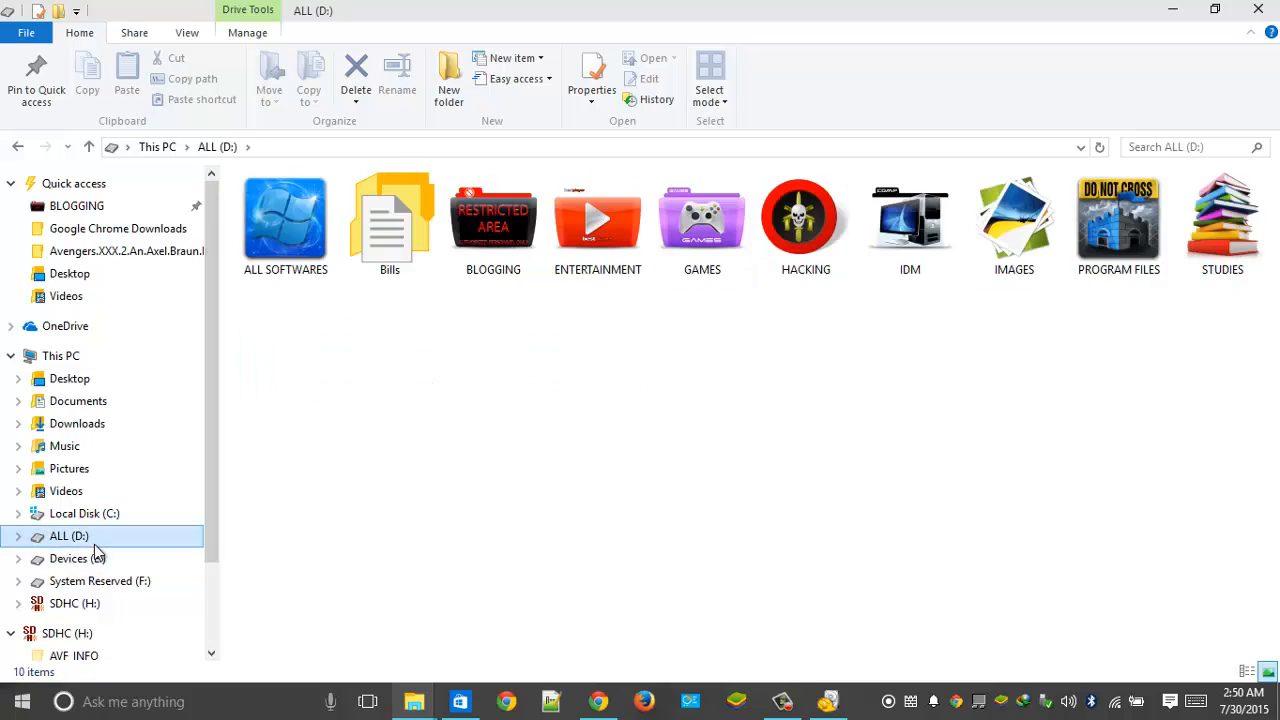
click(76, 558)
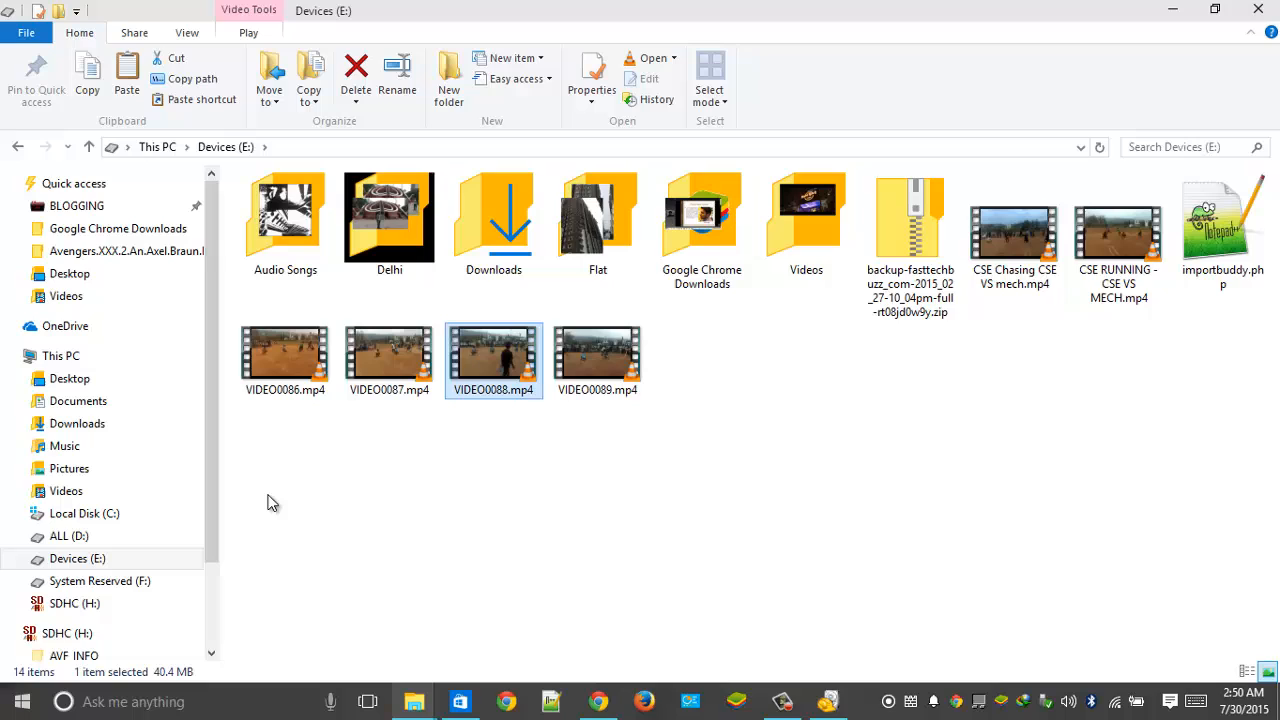
click(68, 536)
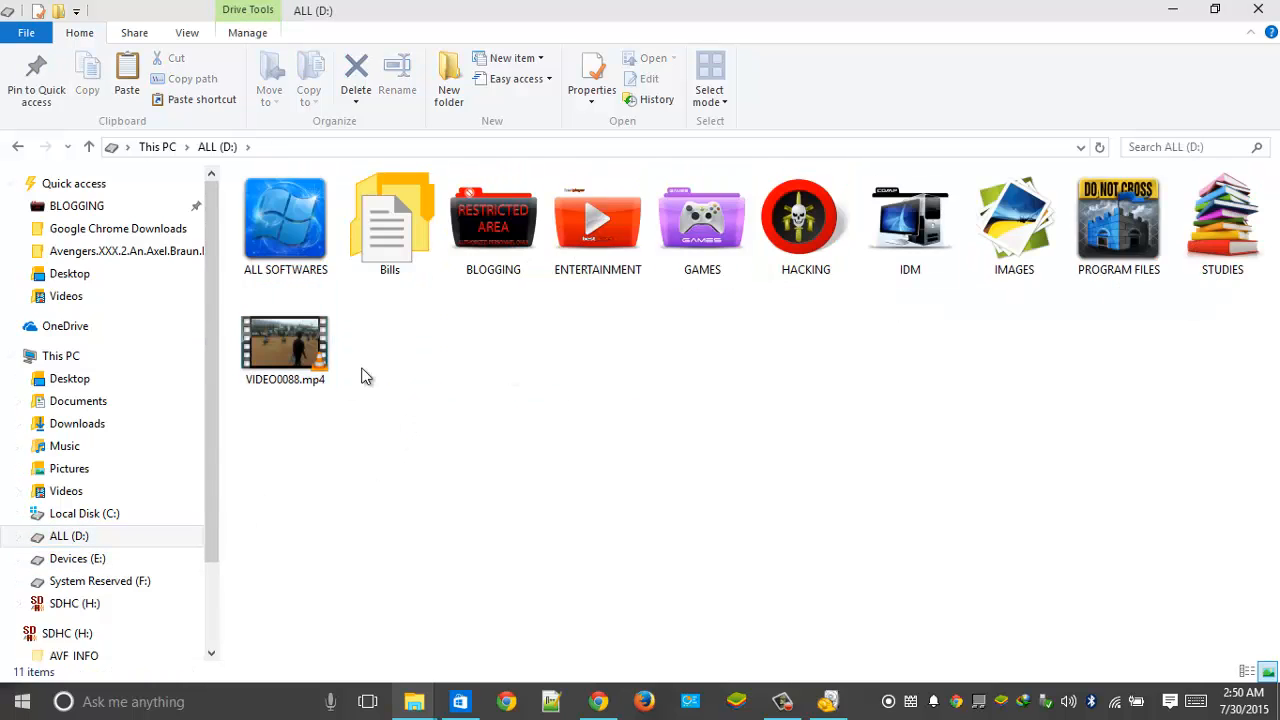
- Permanently delete the VIDEO0088.mp4 copy on ALL (D:) and confirm the deletion
click(284, 340)
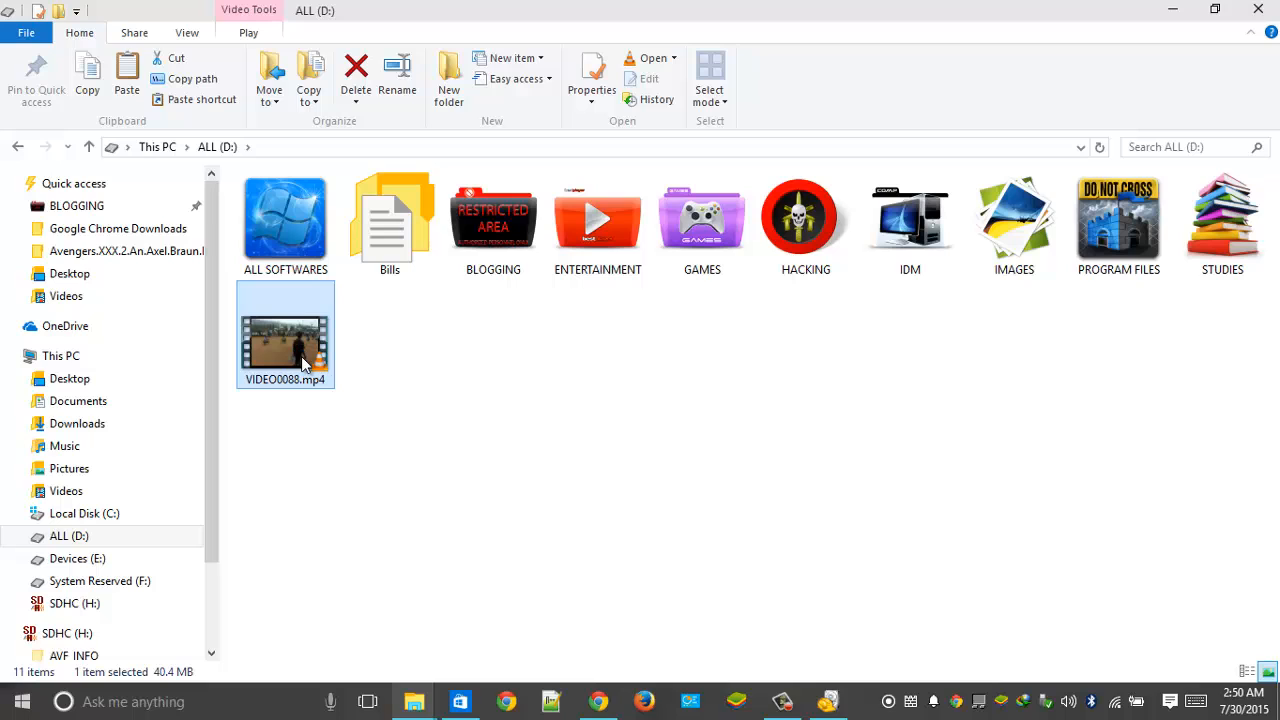
click(356, 76)
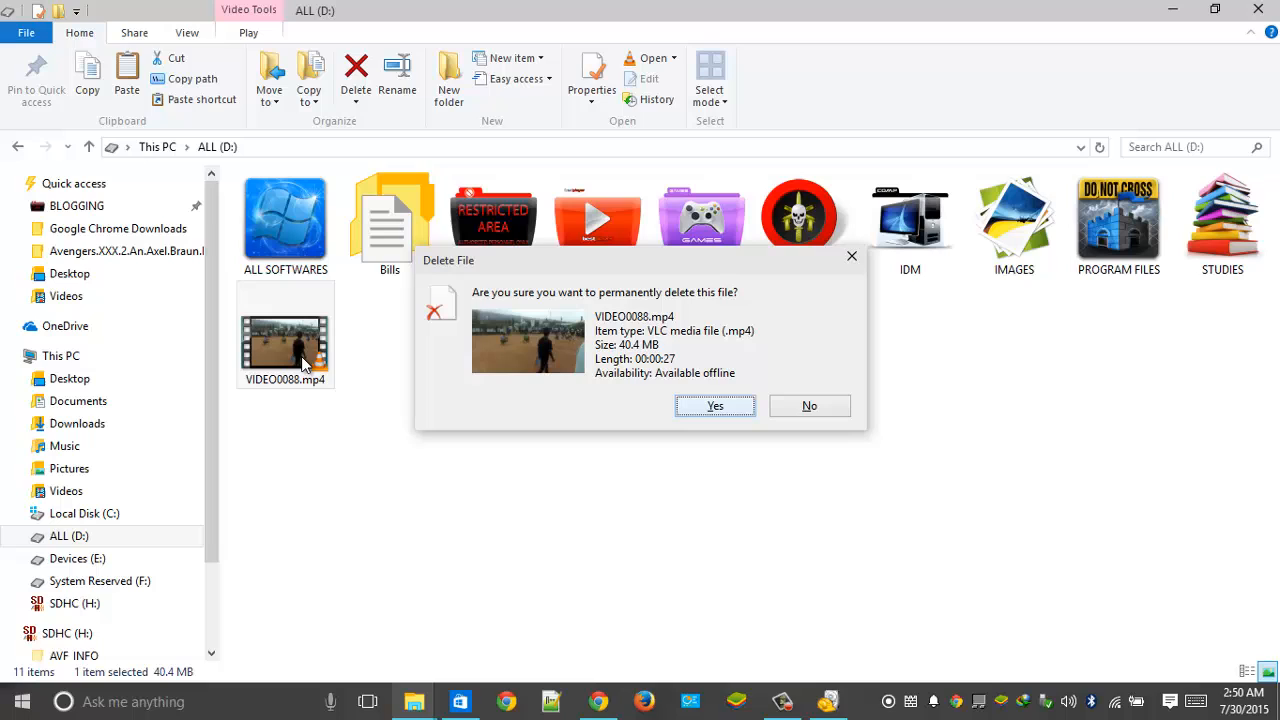
click(808, 404)
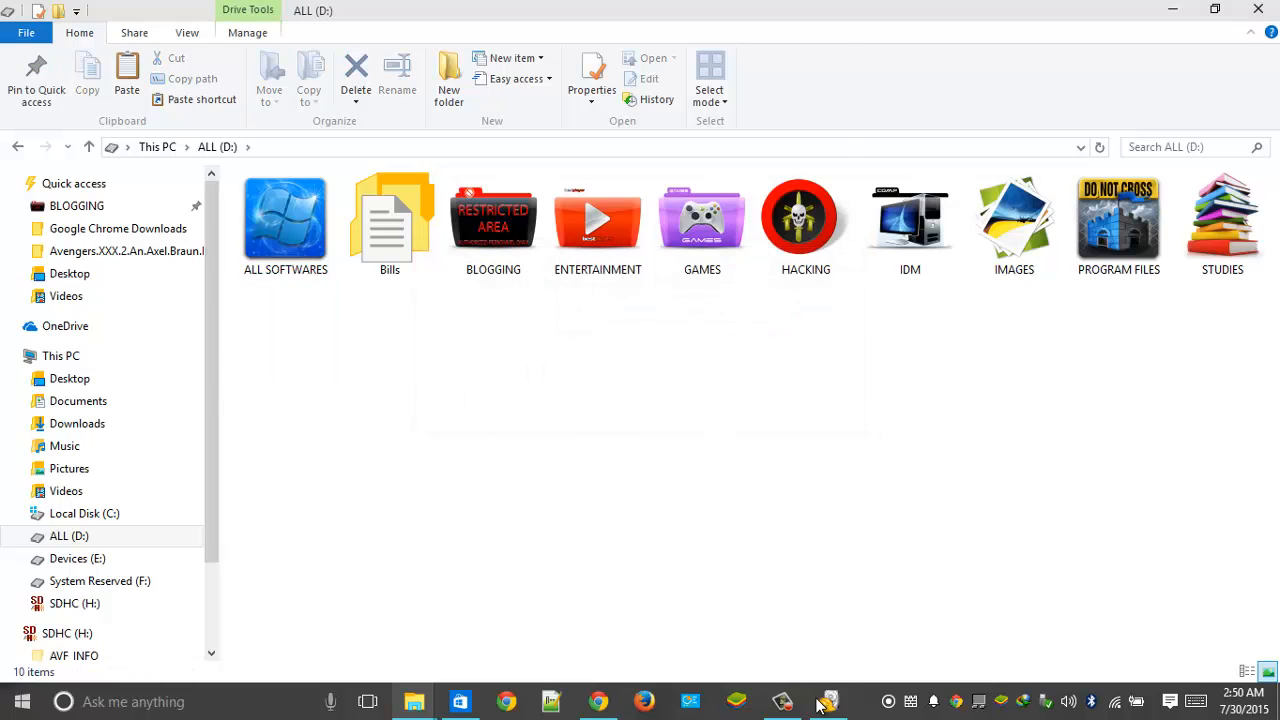
- Back in the Recuva wizard, browse and set the search location to ALL (D:) instead of C:\
click(828, 700)
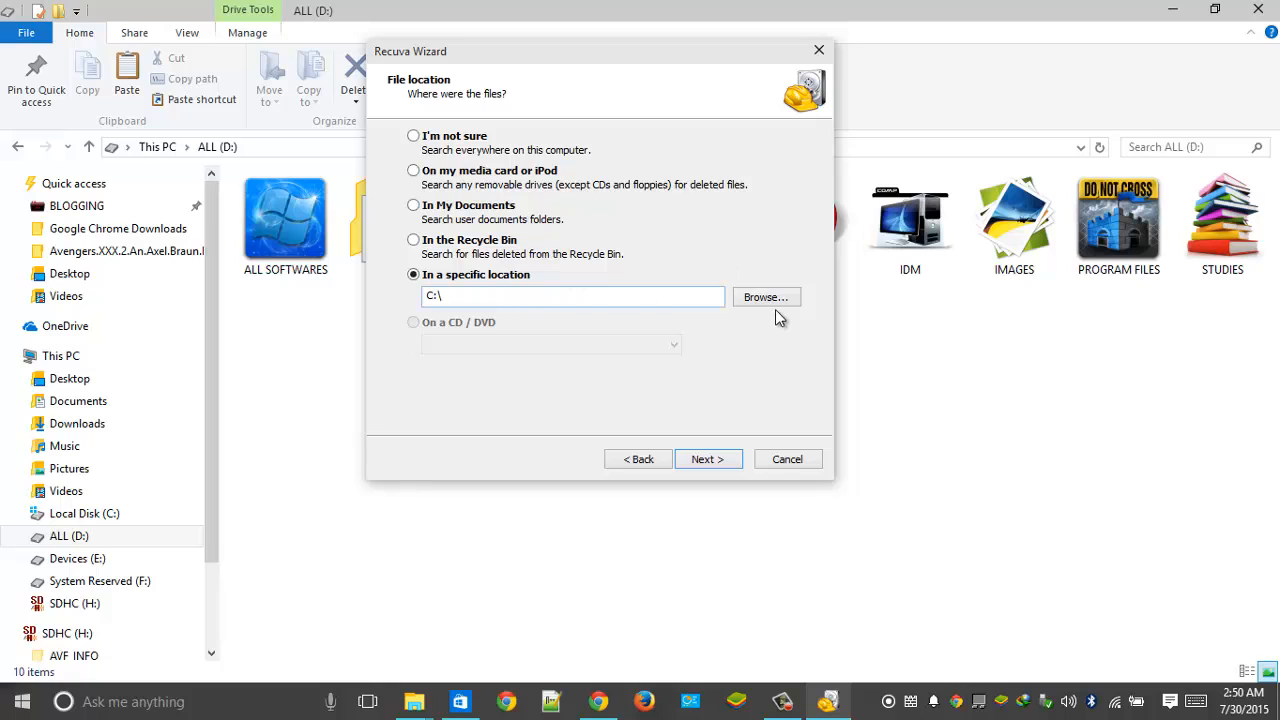
click(766, 296)
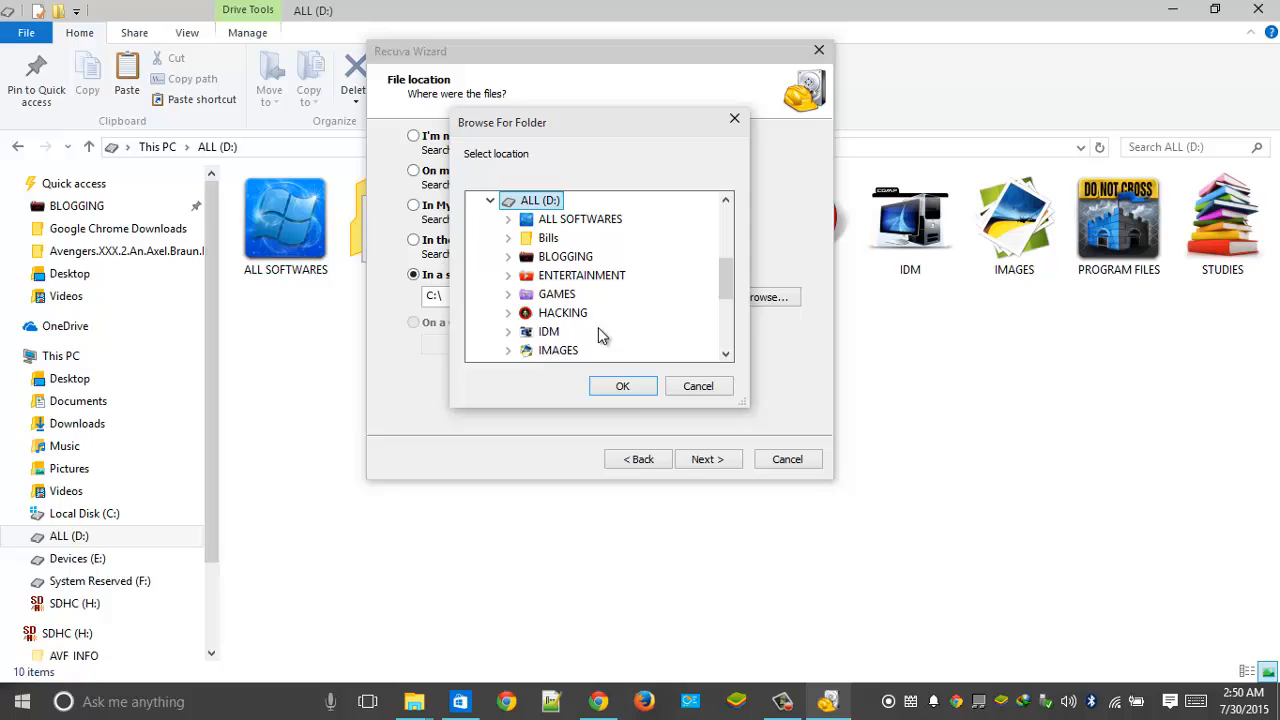
click(622, 386)
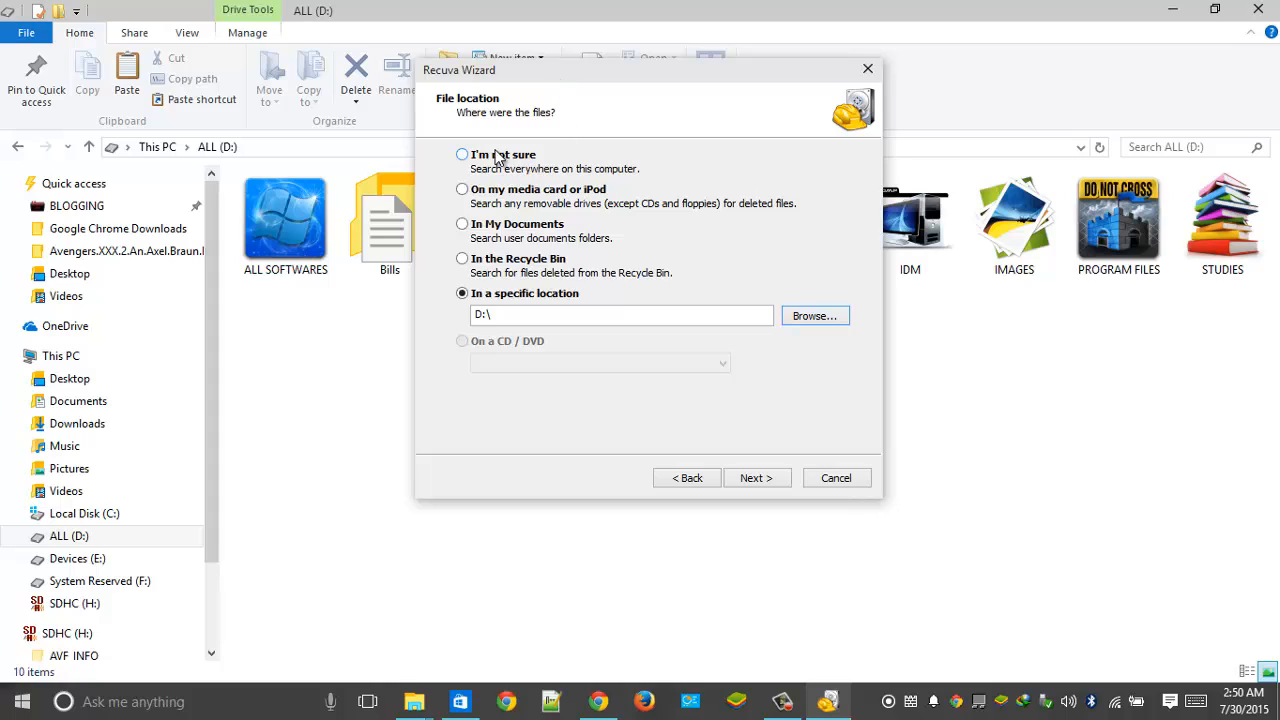
mouse_move(510, 160)
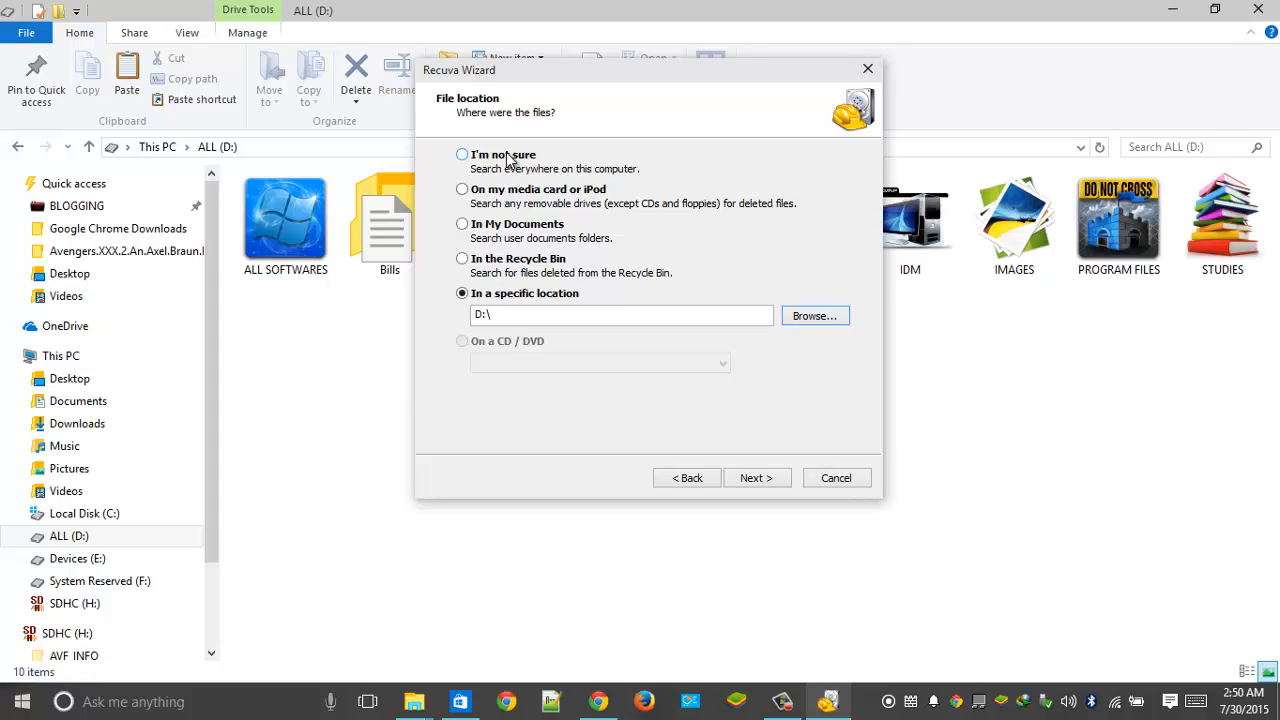
mouse_move(536, 84)
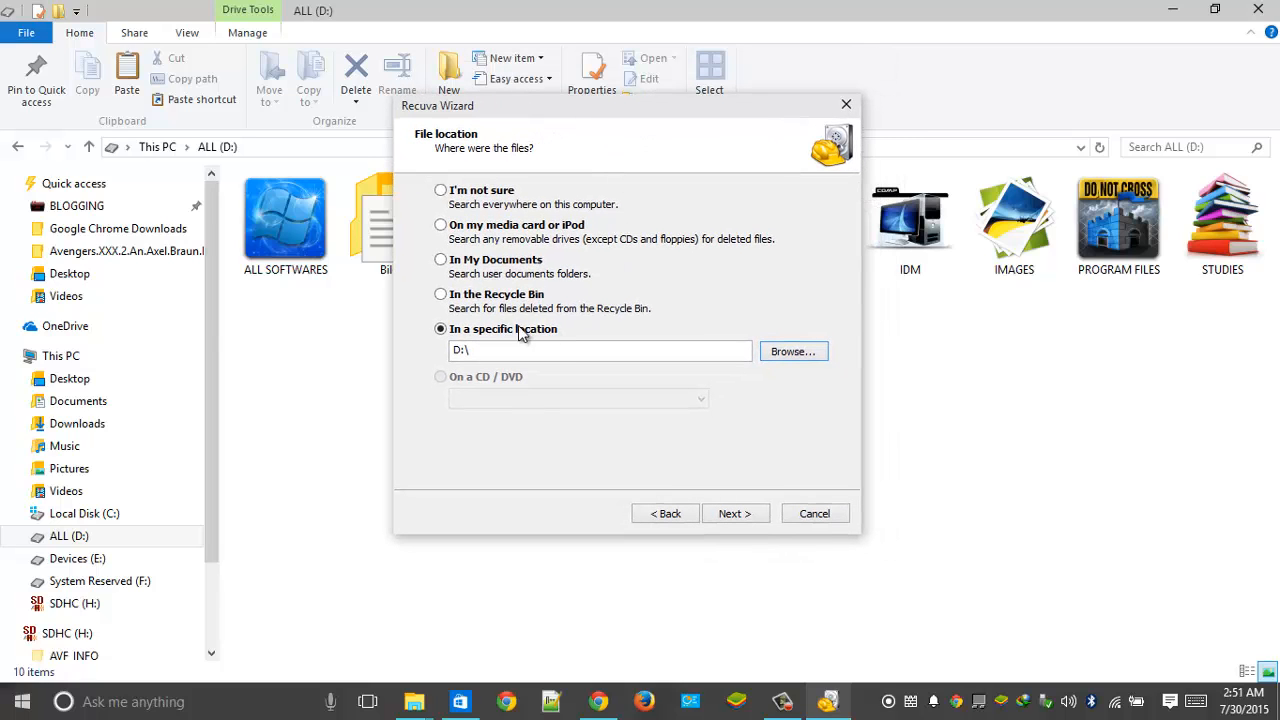
click(538, 350)
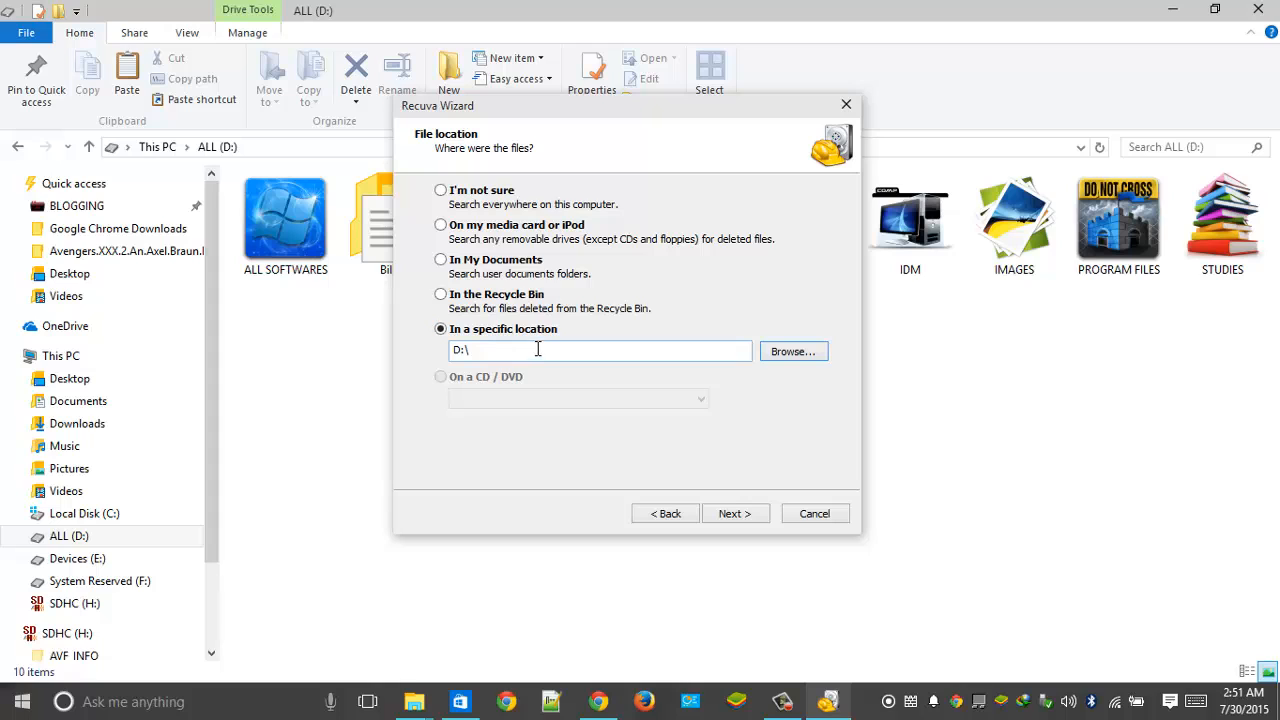
- Enable Deep Scan and start Recuva scanning D:\ for deleted files
click(736, 512)
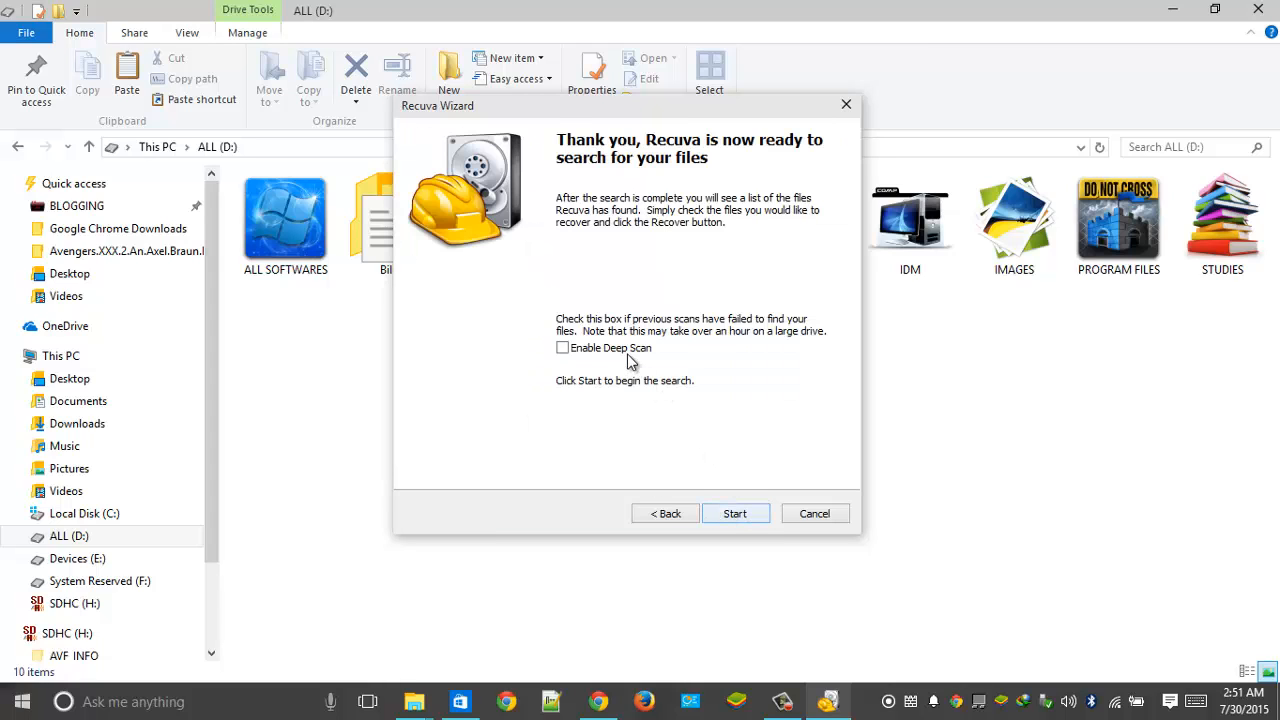
click(562, 348)
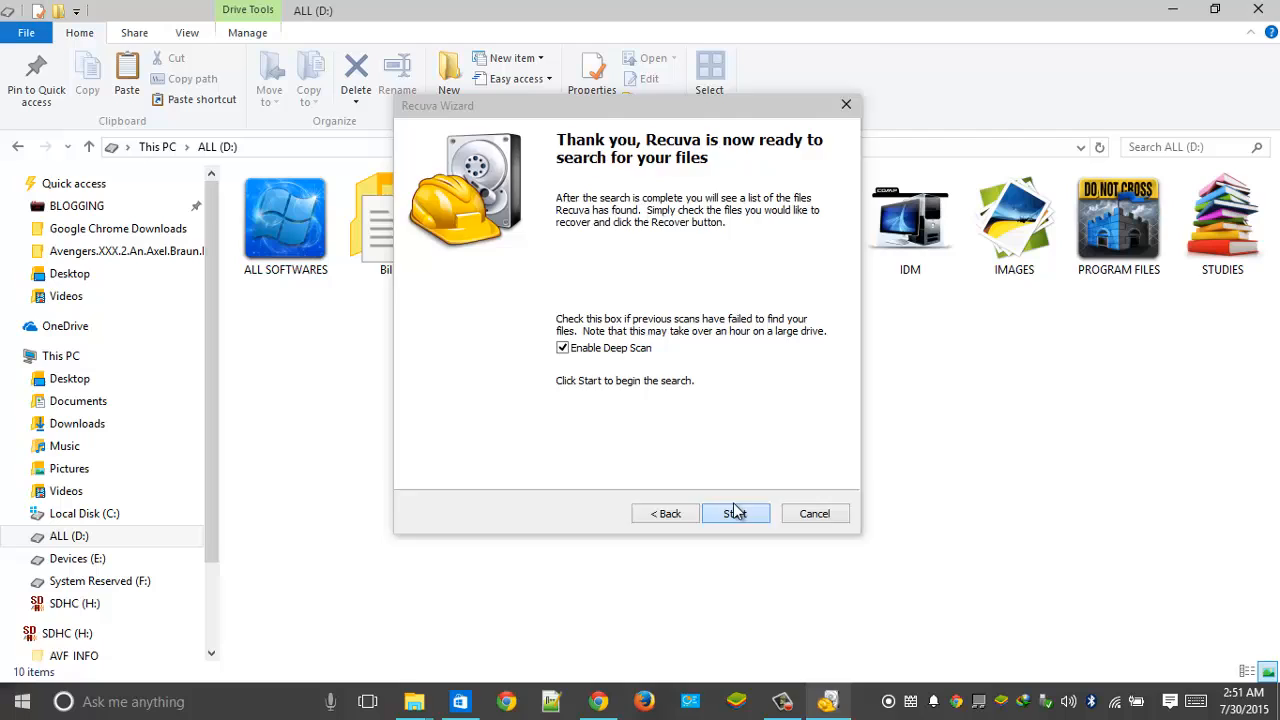
click(736, 512)
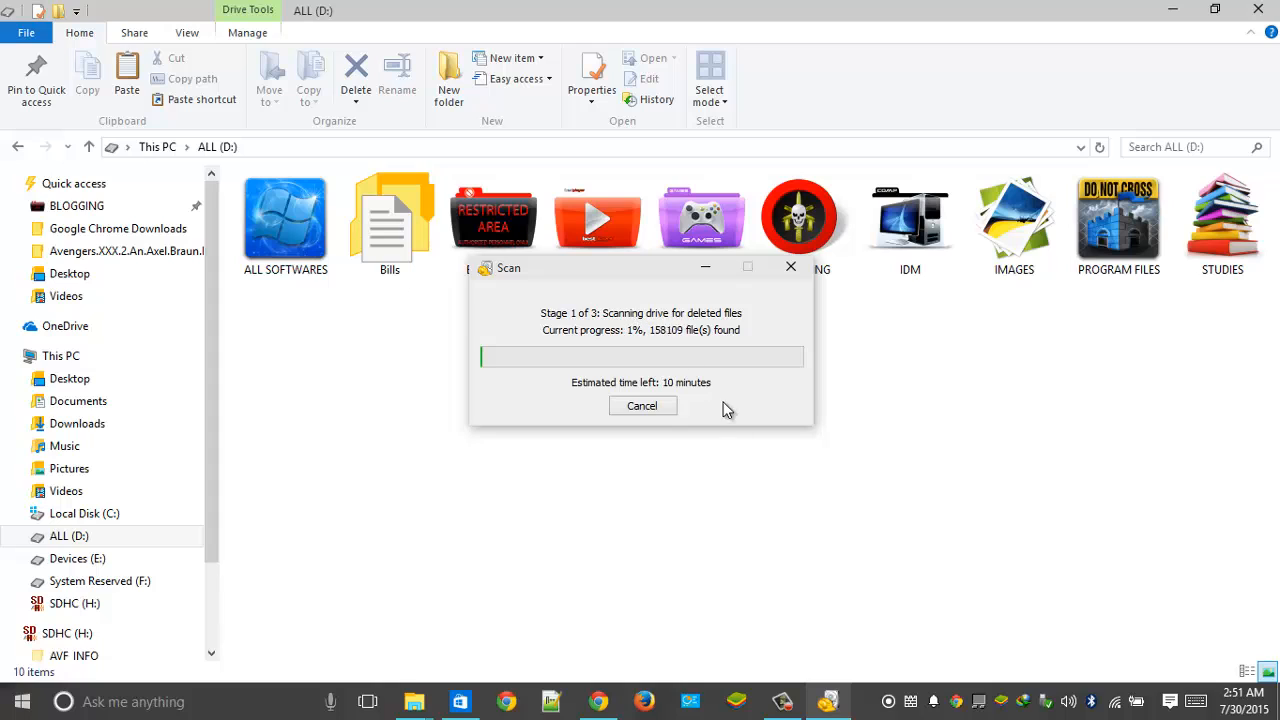
mouse_move(790, 676)
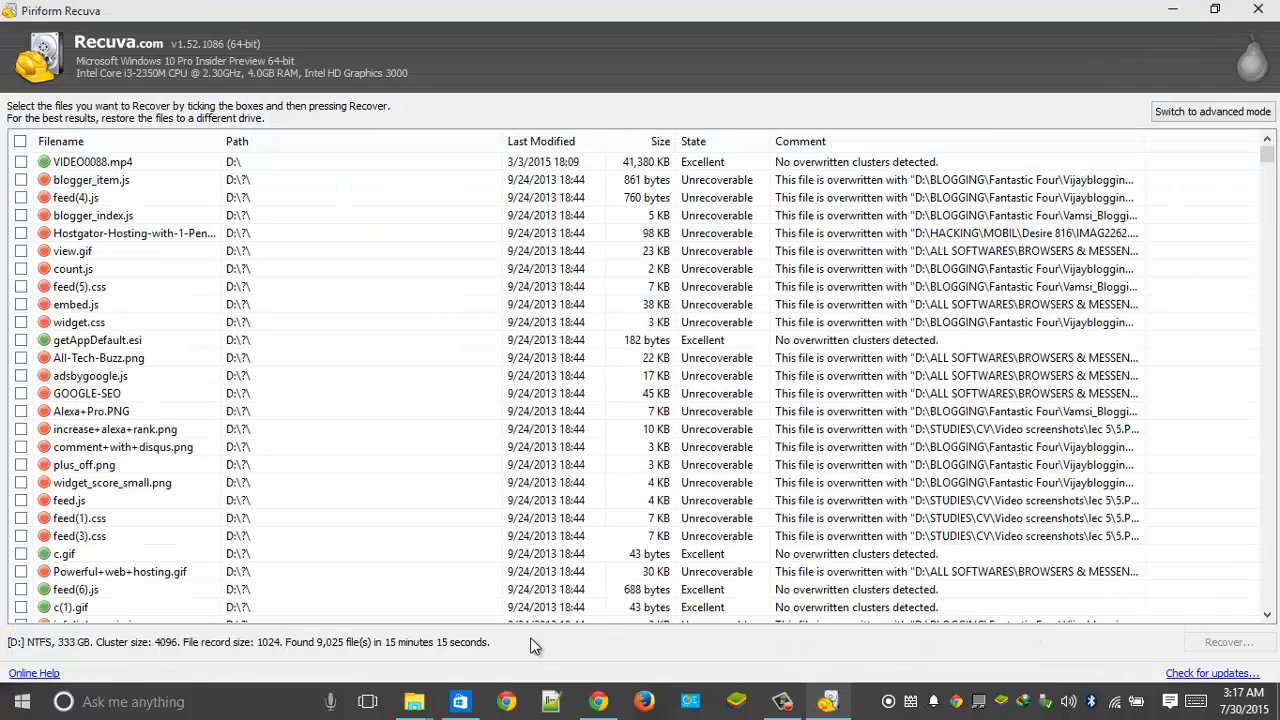
mouse_move(392, 652)
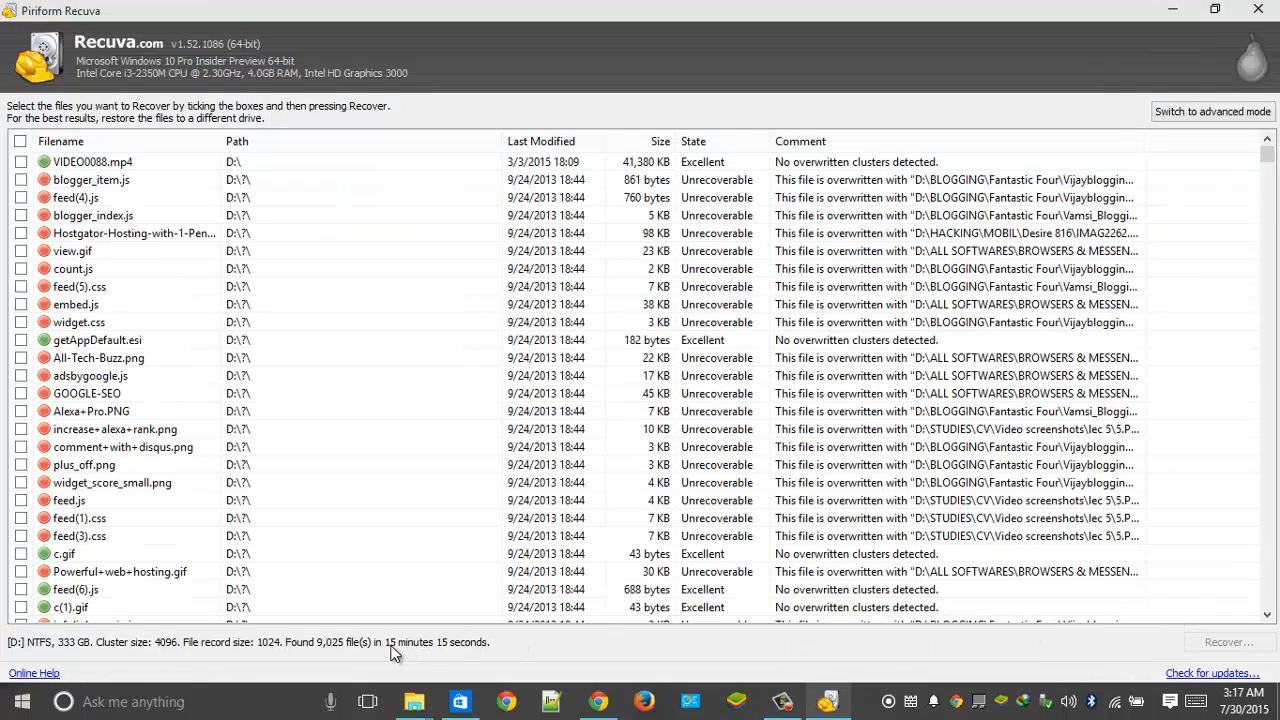
mouse_move(476, 660)
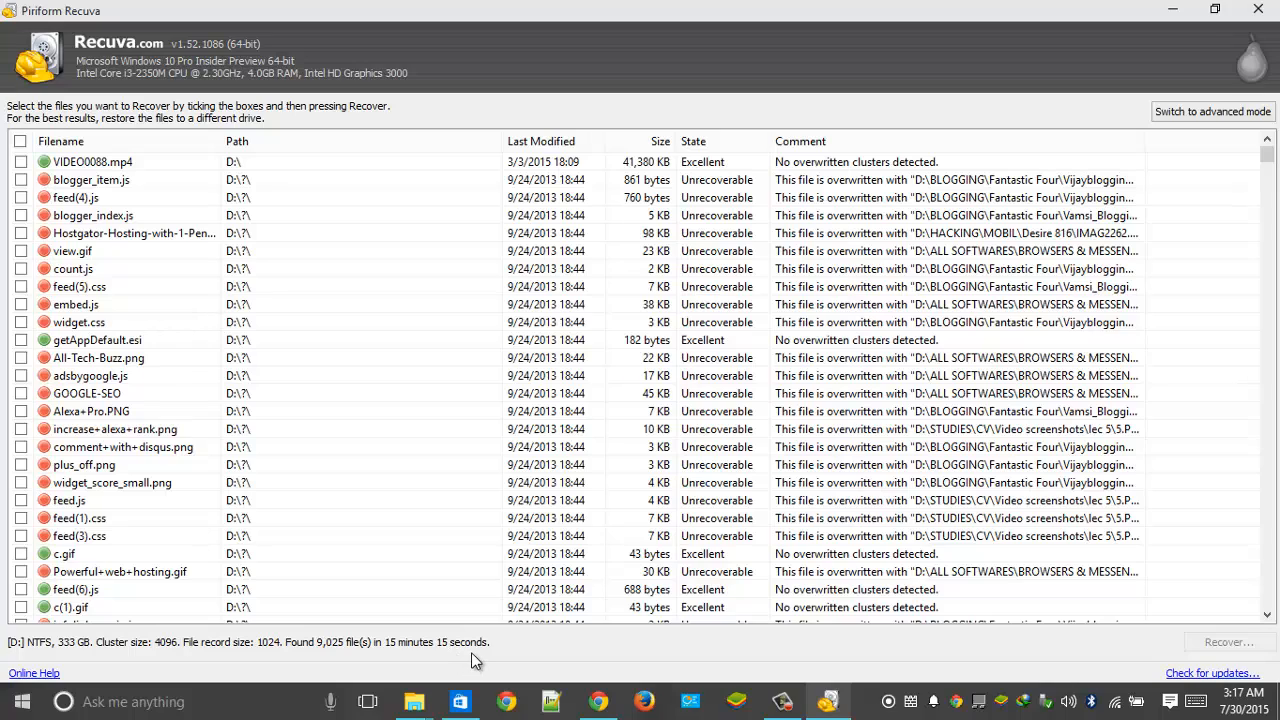
mouse_move(368, 164)
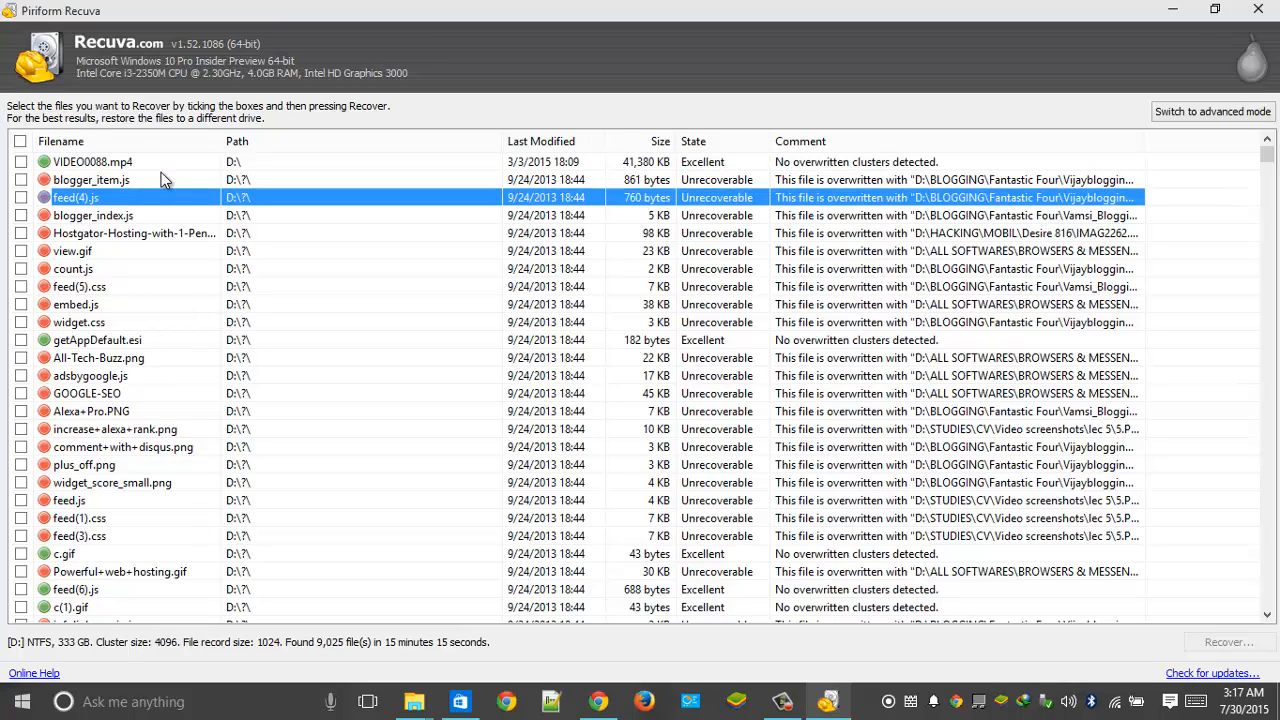
mouse_move(164, 180)
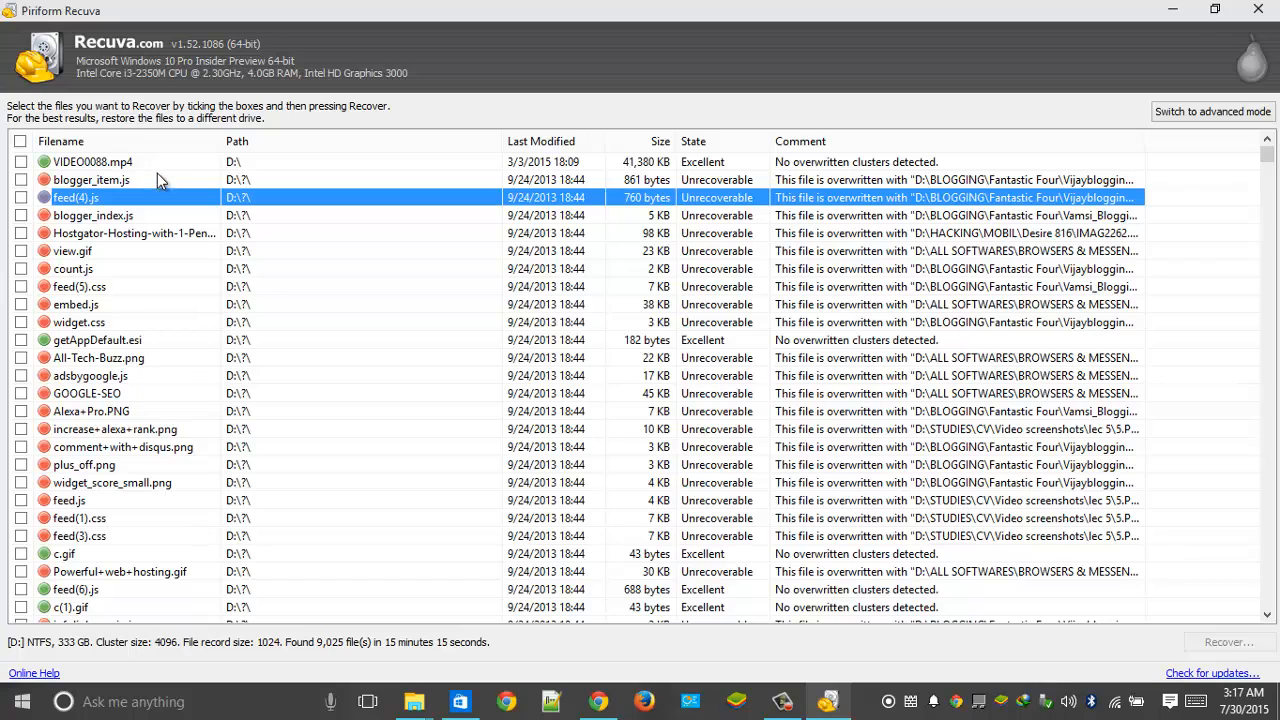
- Select the VIDEO0088.mp4 row, shown in Excellent state among 9,025 found files
click(92, 160)
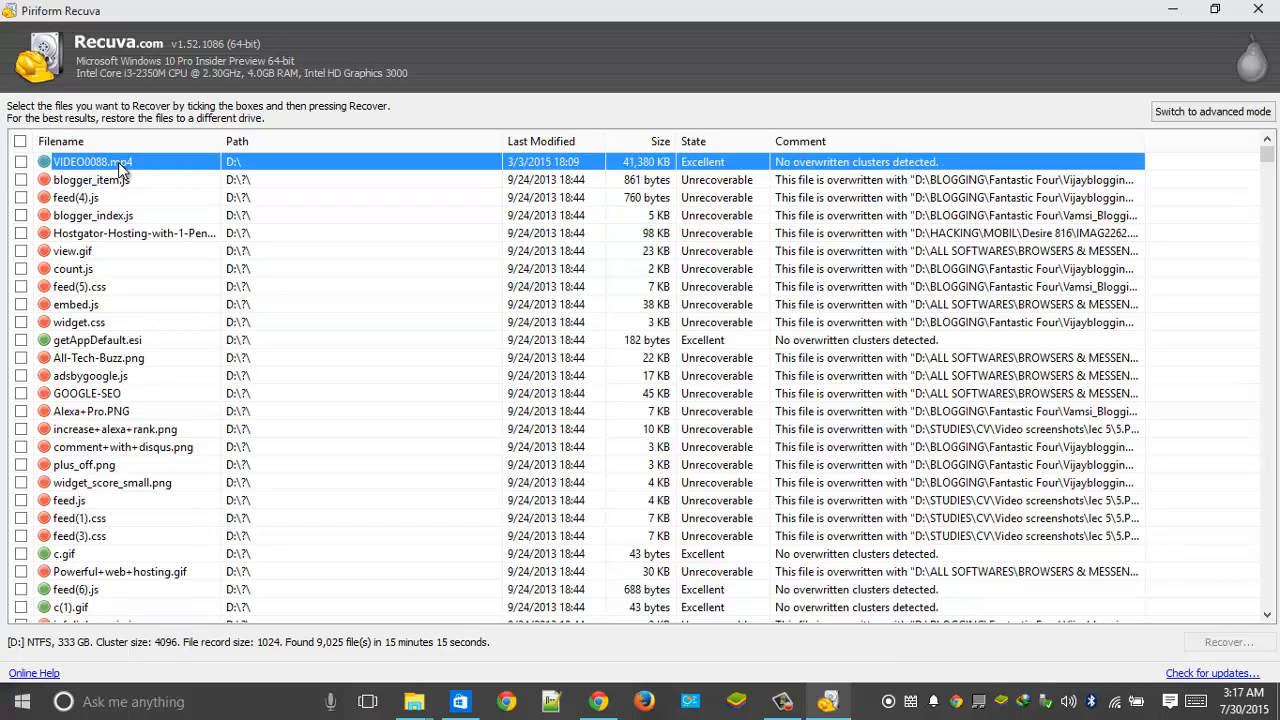
mouse_move(630, 178)
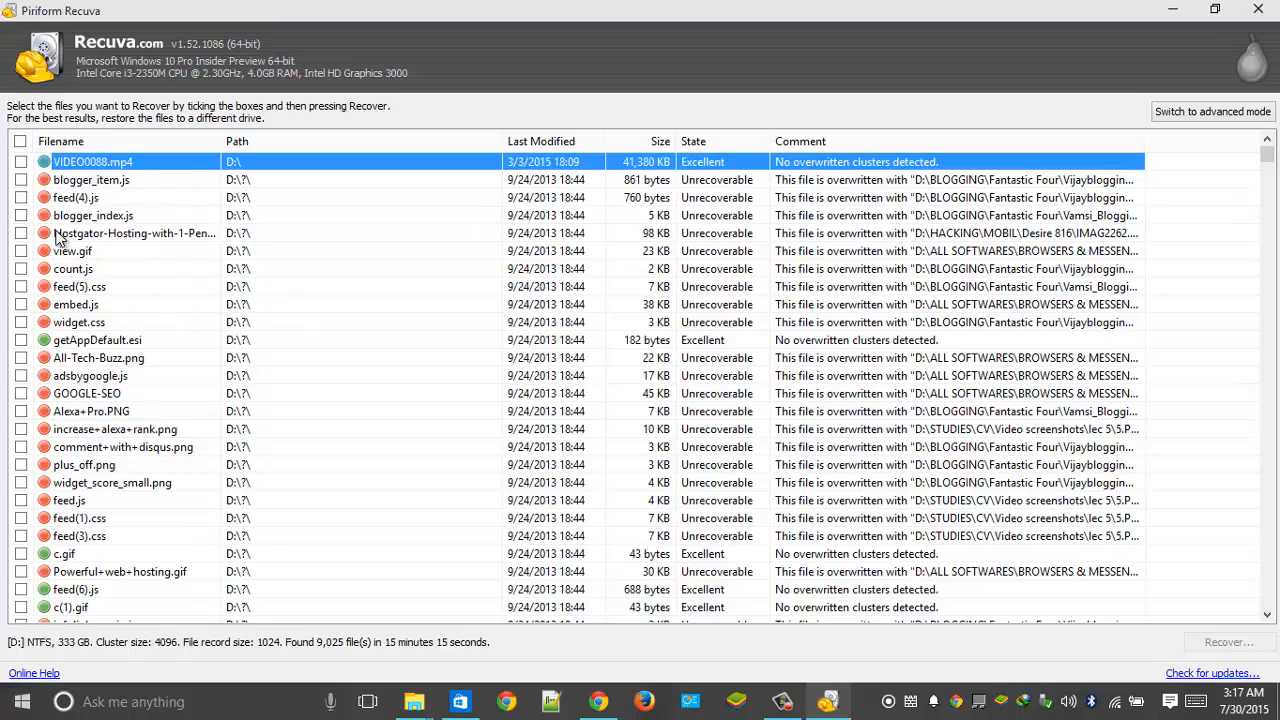
mouse_move(62, 412)
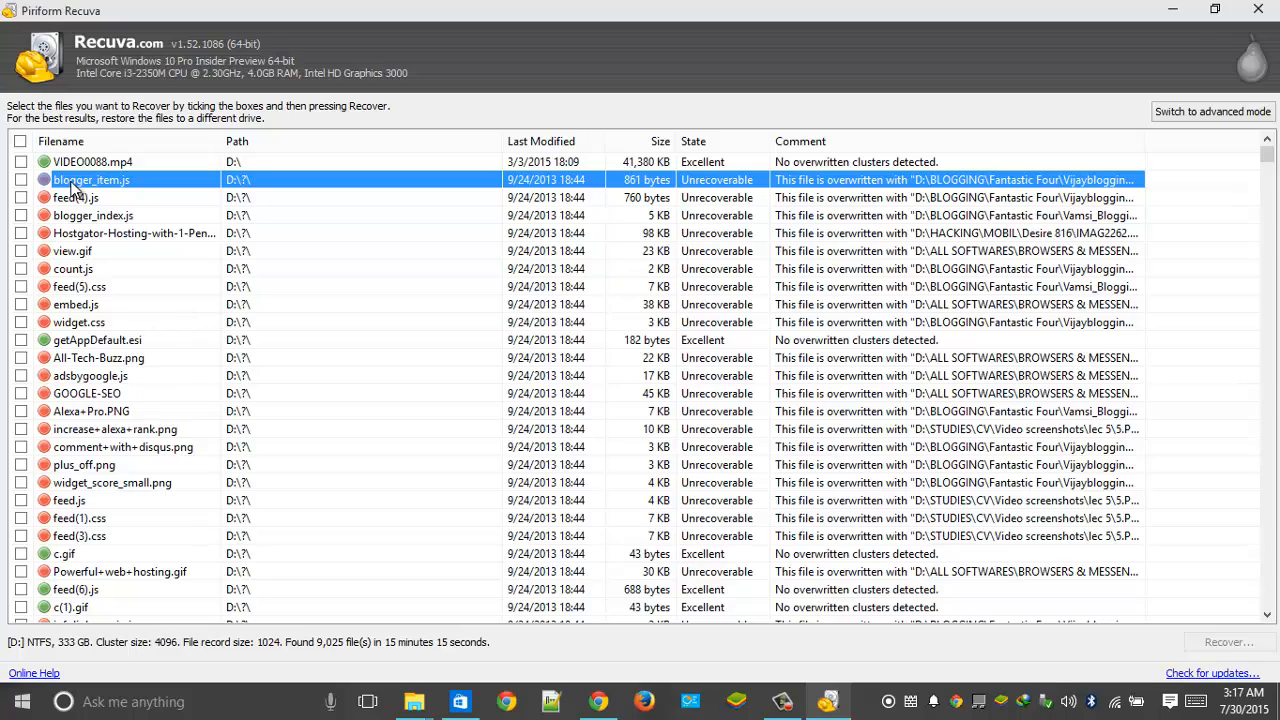
mouse_move(144, 170)
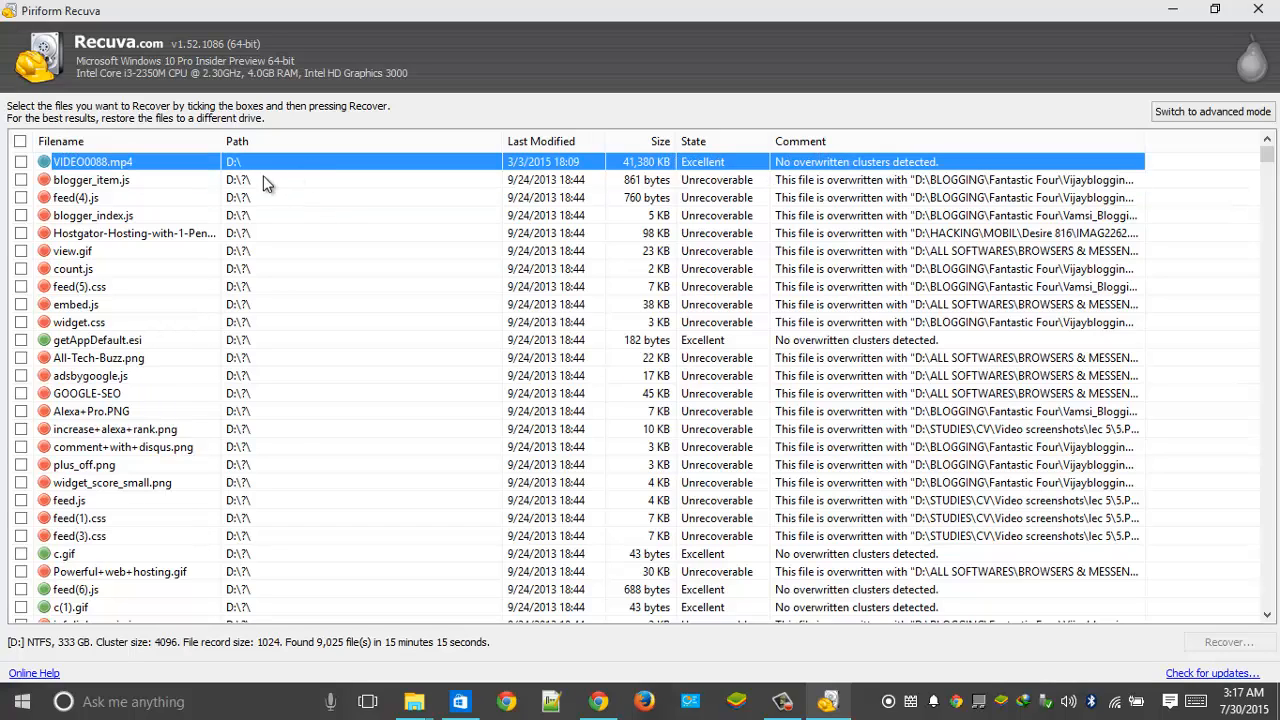
- Tick VIDEO0088.mp4 for recovery and start Recover
click(20, 160)
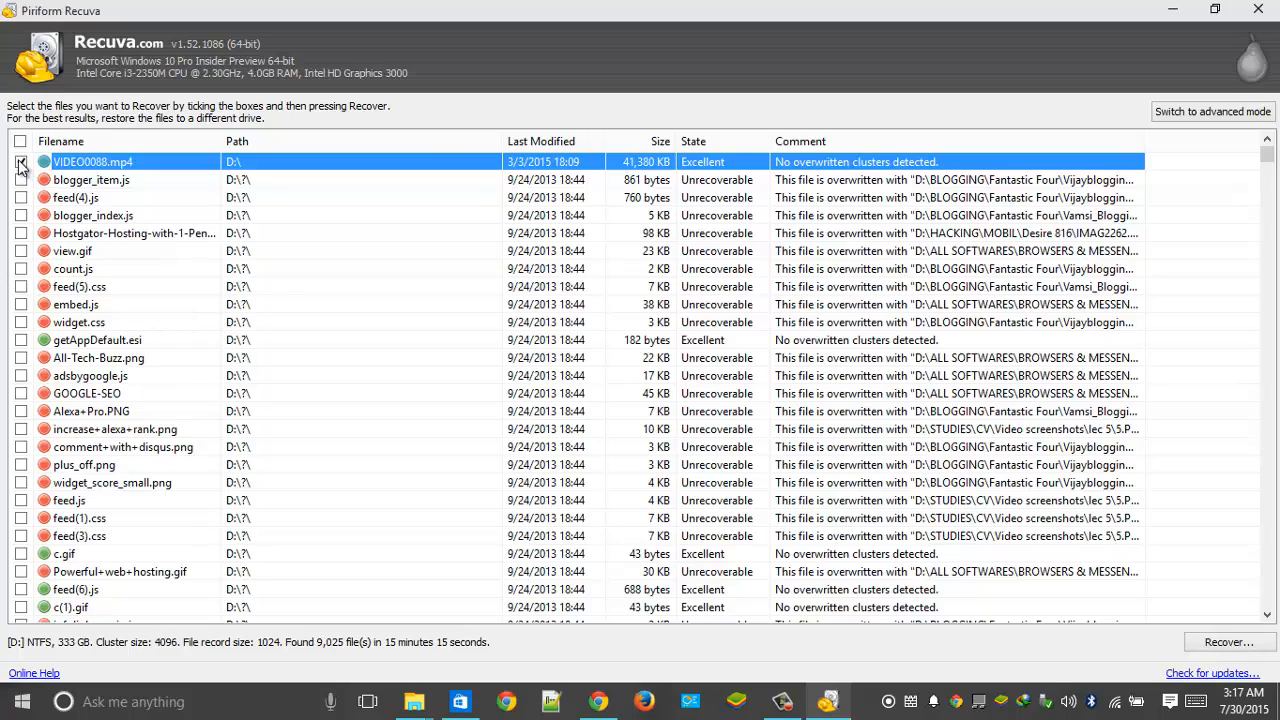
click(20, 162)
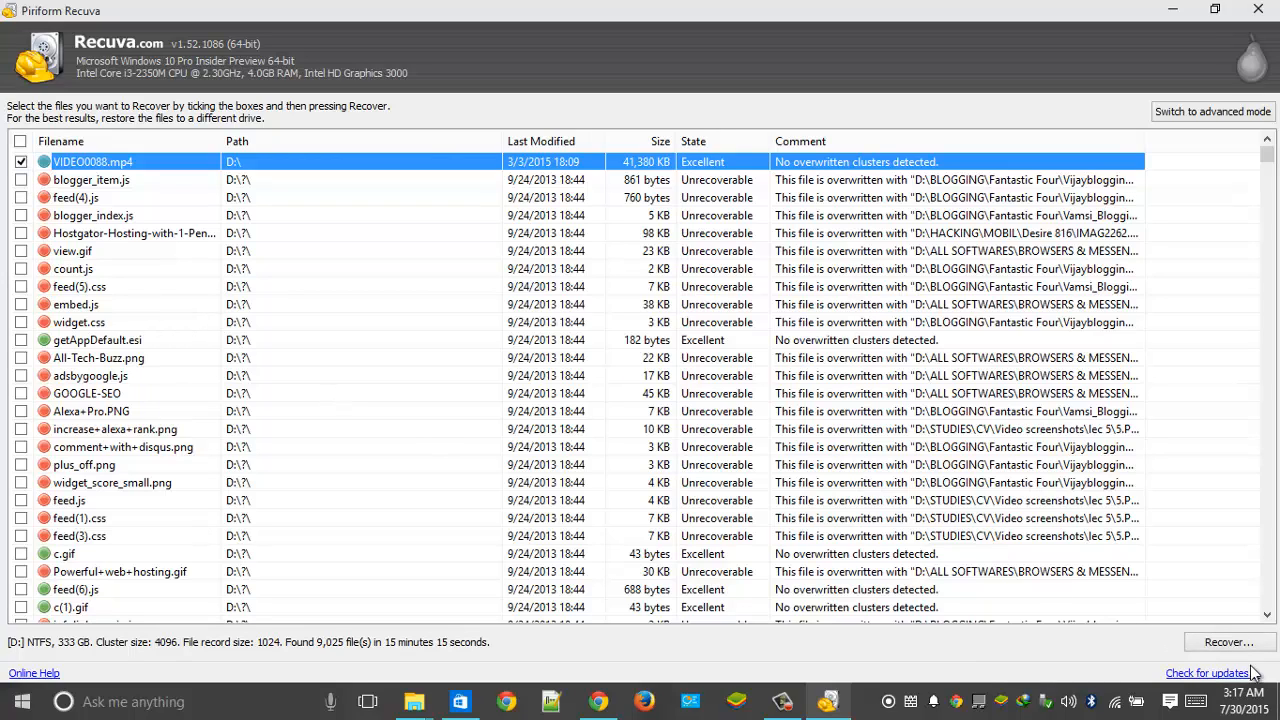
mouse_move(1228, 640)
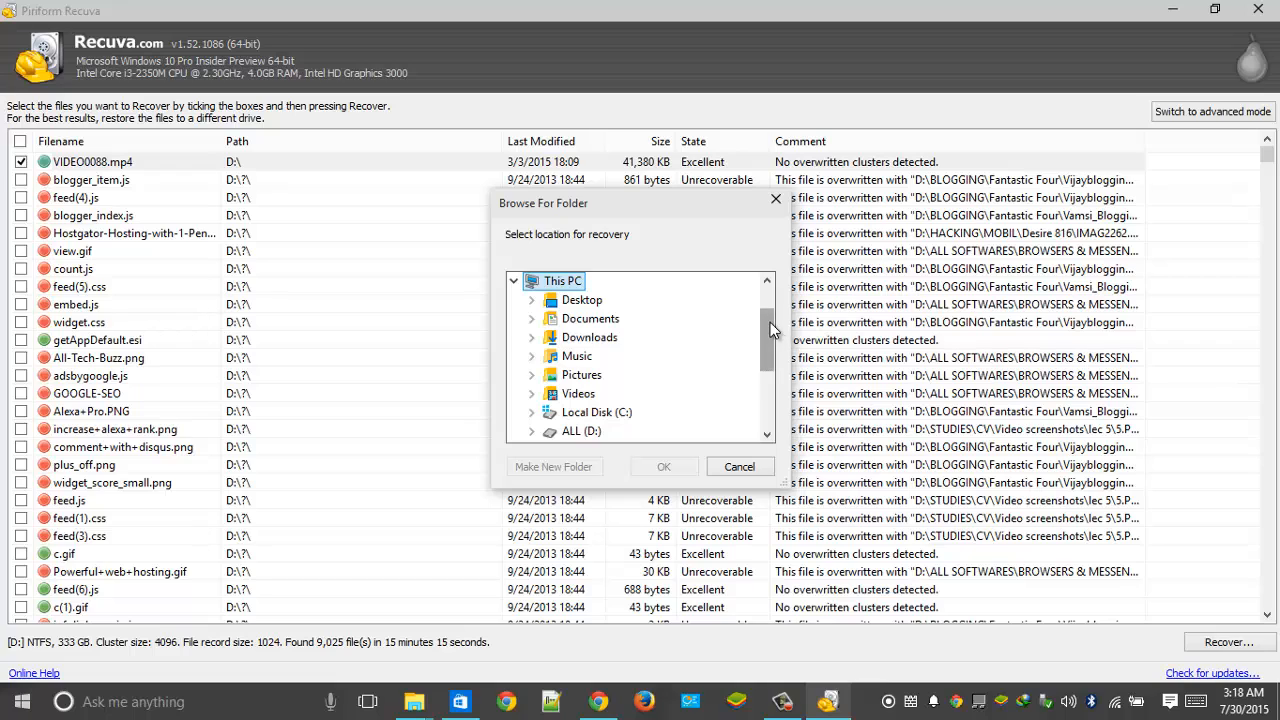
- Choose ALL (D:) as the recovery destination, triggering the same-drive warning
scroll(up, 3)
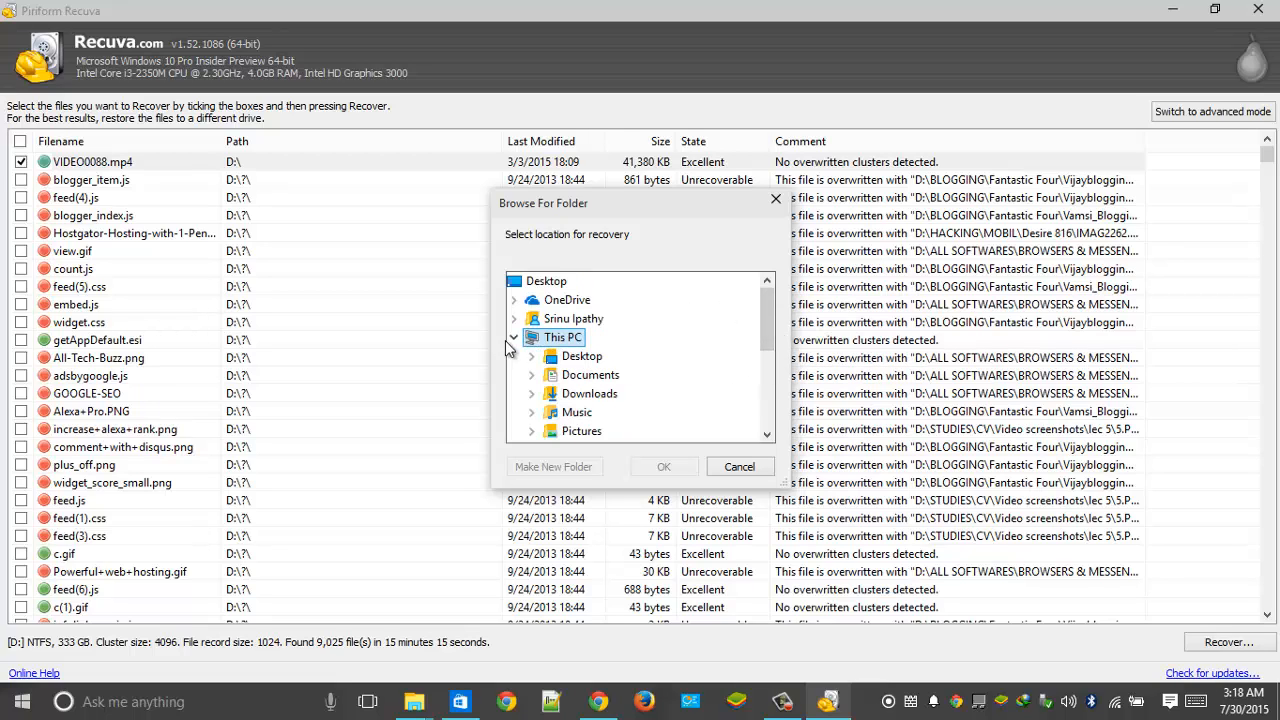
click(512, 336)
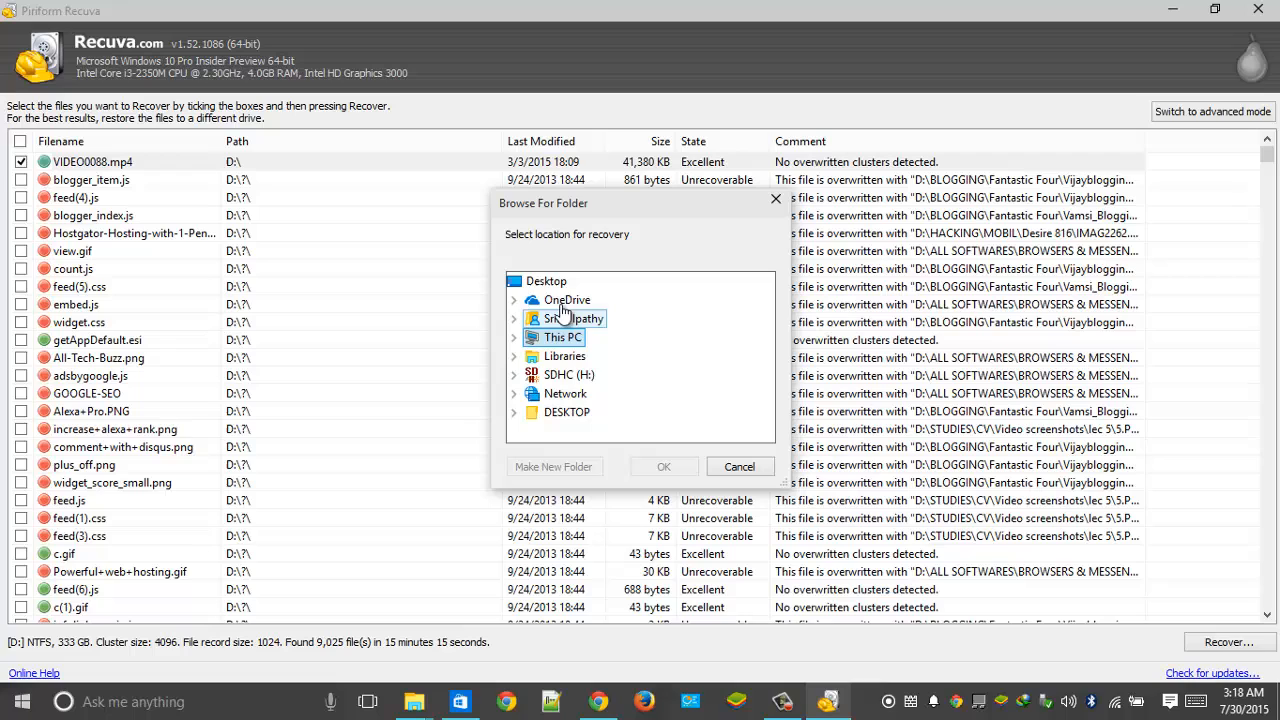
mouse_move(568, 412)
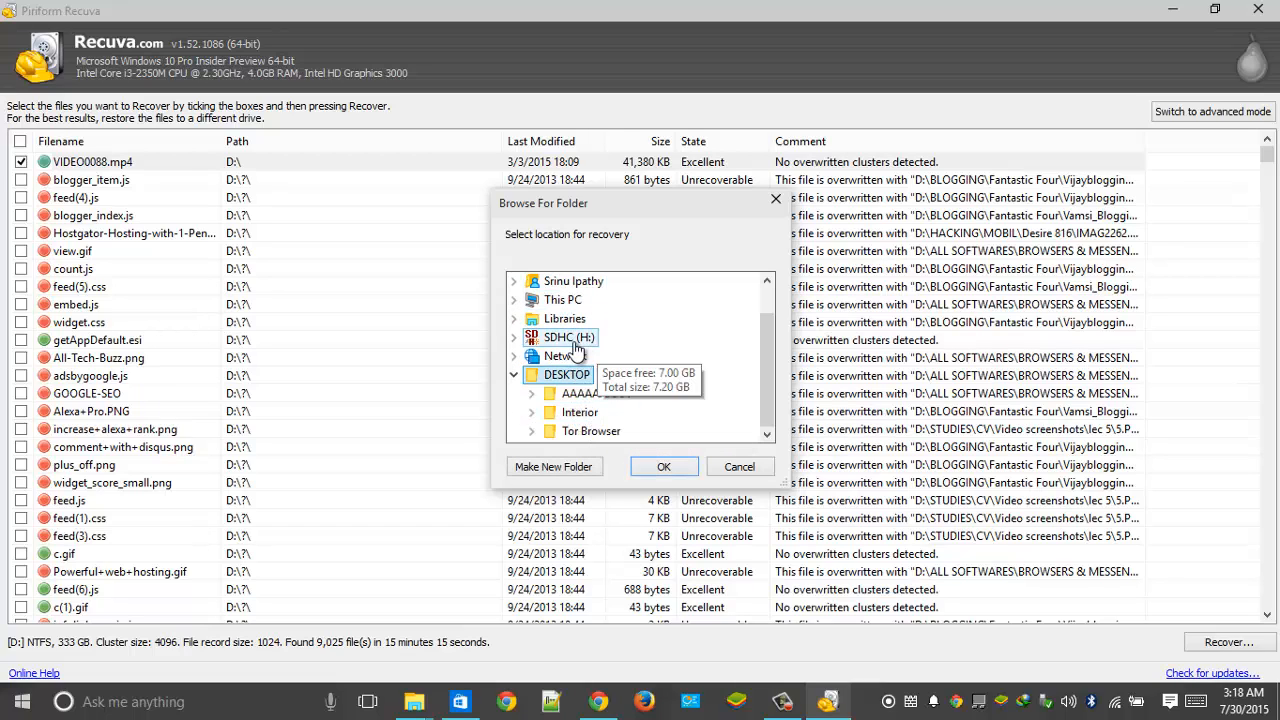
click(562, 280)
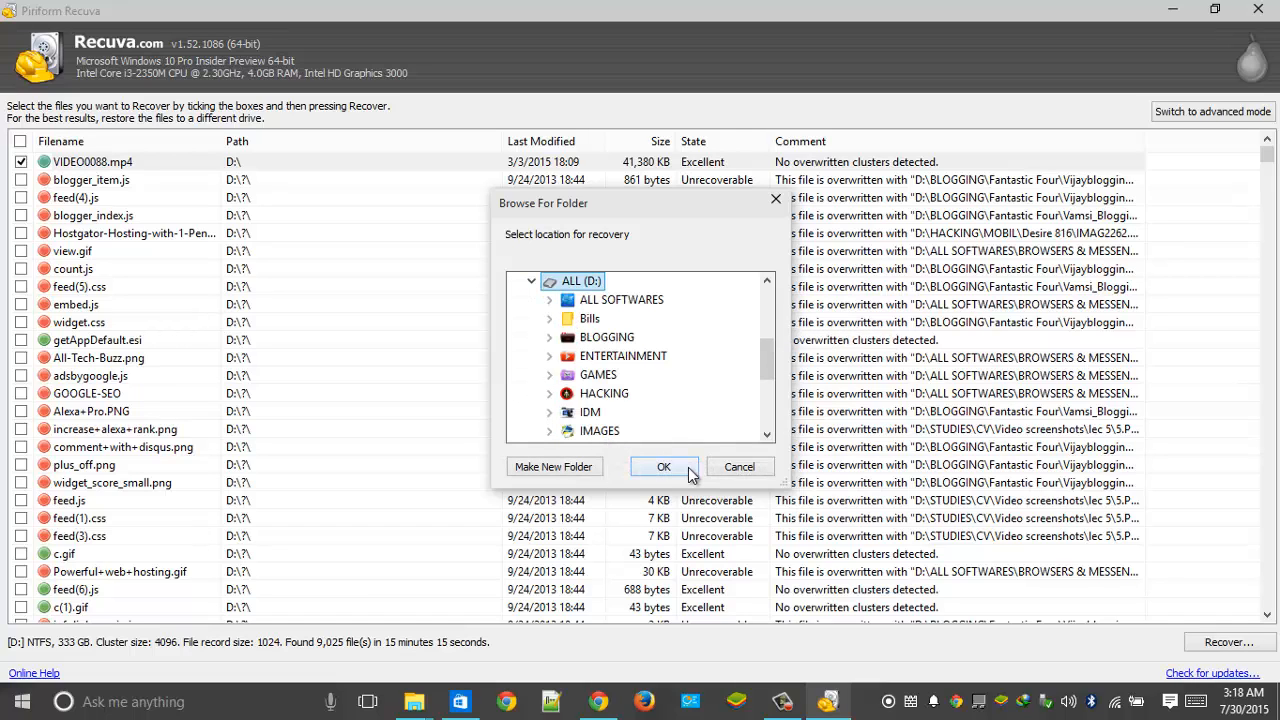
click(664, 466)
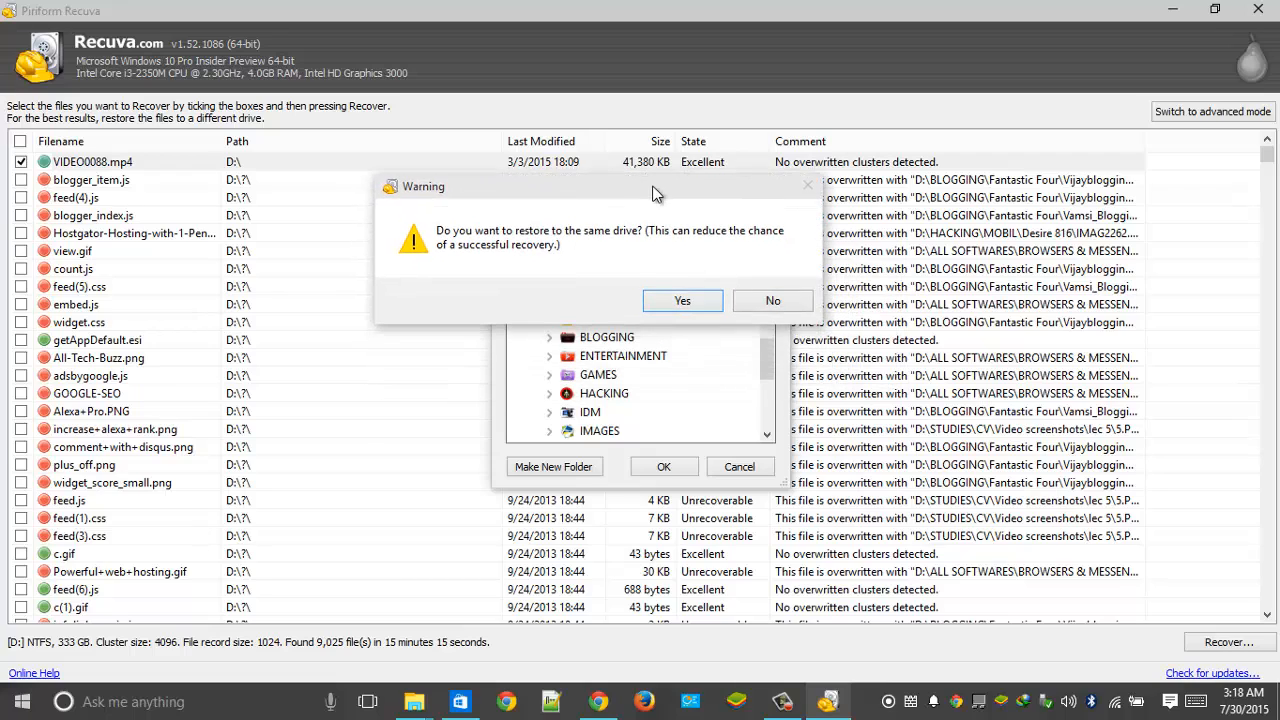
mouse_move(508, 244)
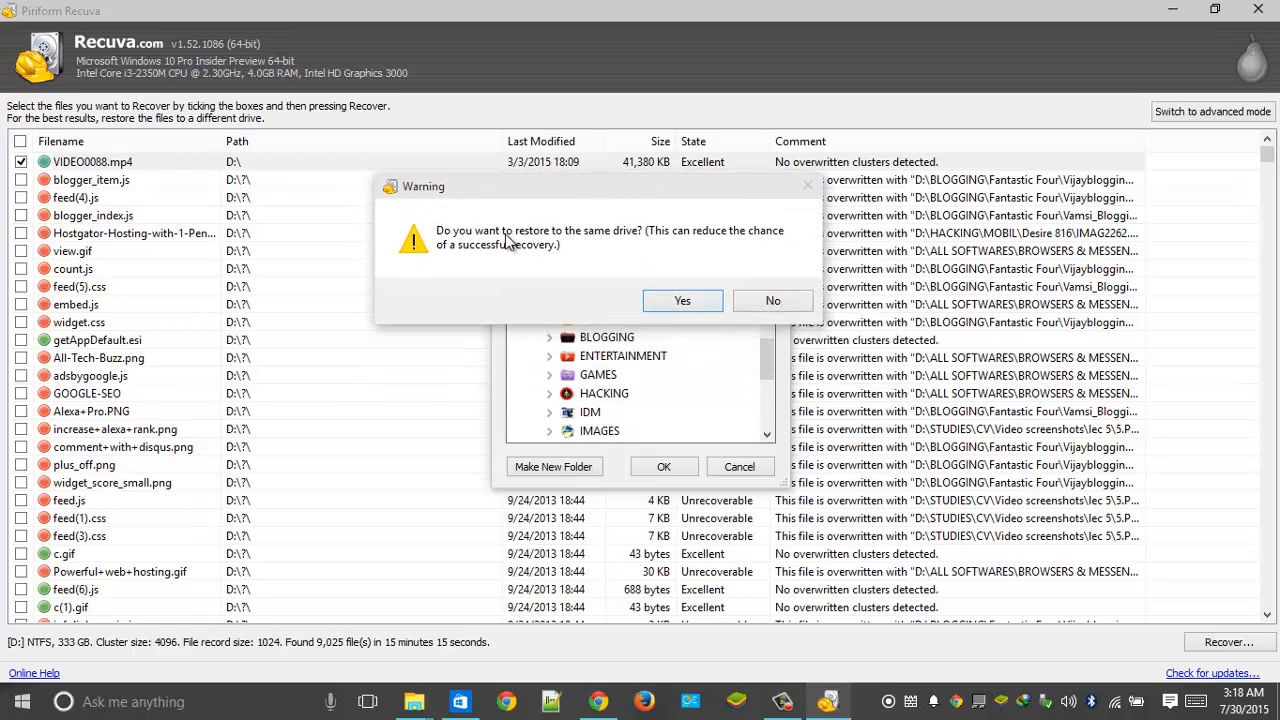
mouse_move(540, 256)
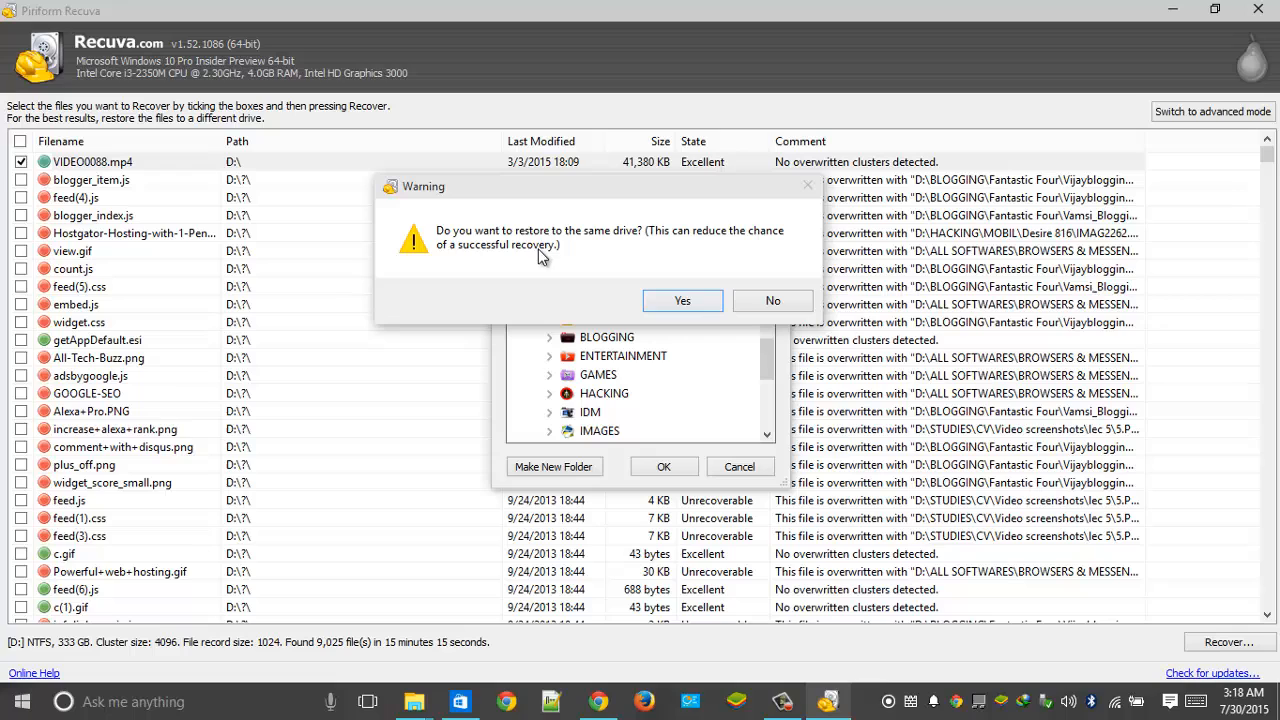
mouse_move(710, 256)
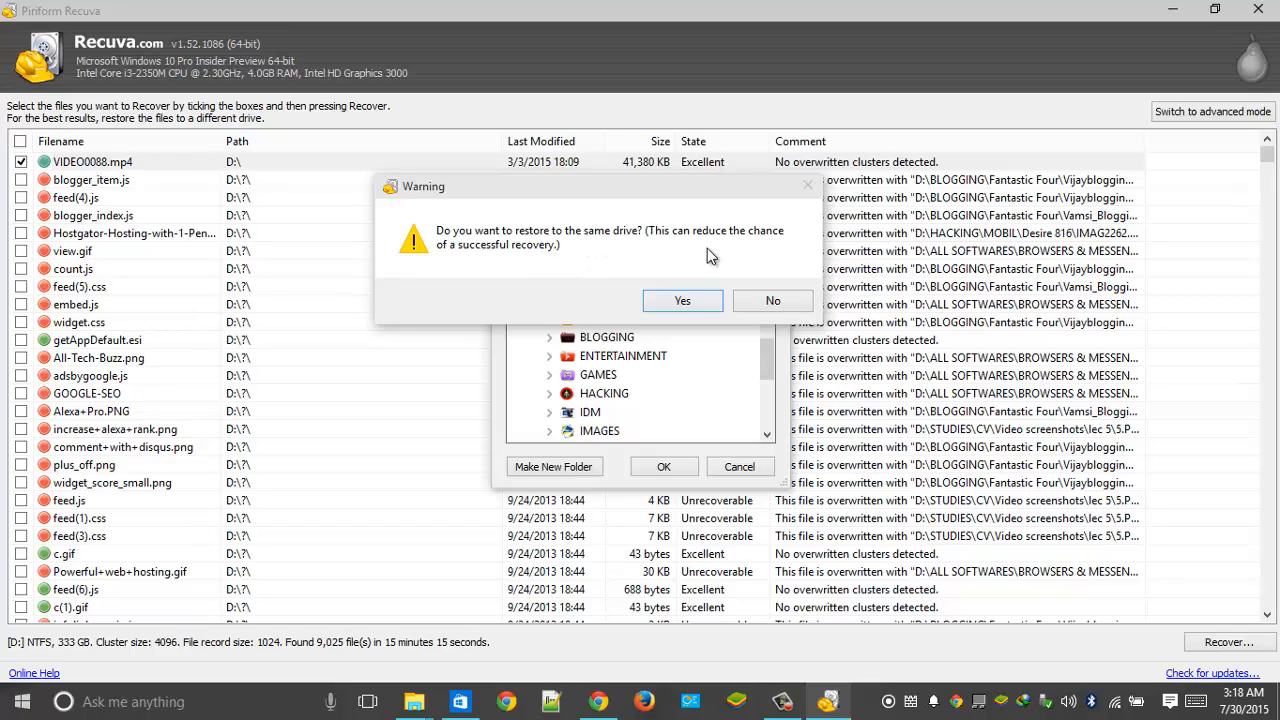
mouse_move(756, 300)
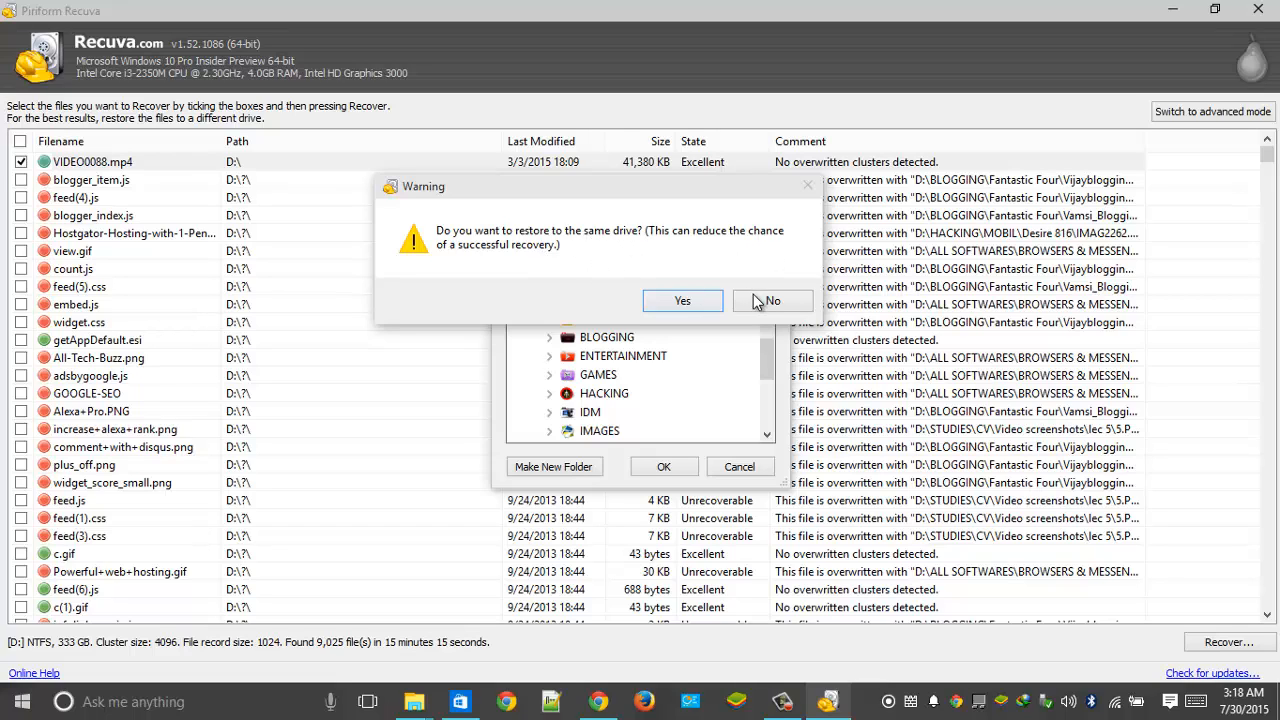
- Decline the same-drive restore and set This PC > Music as the recovery destination instead
click(772, 300)
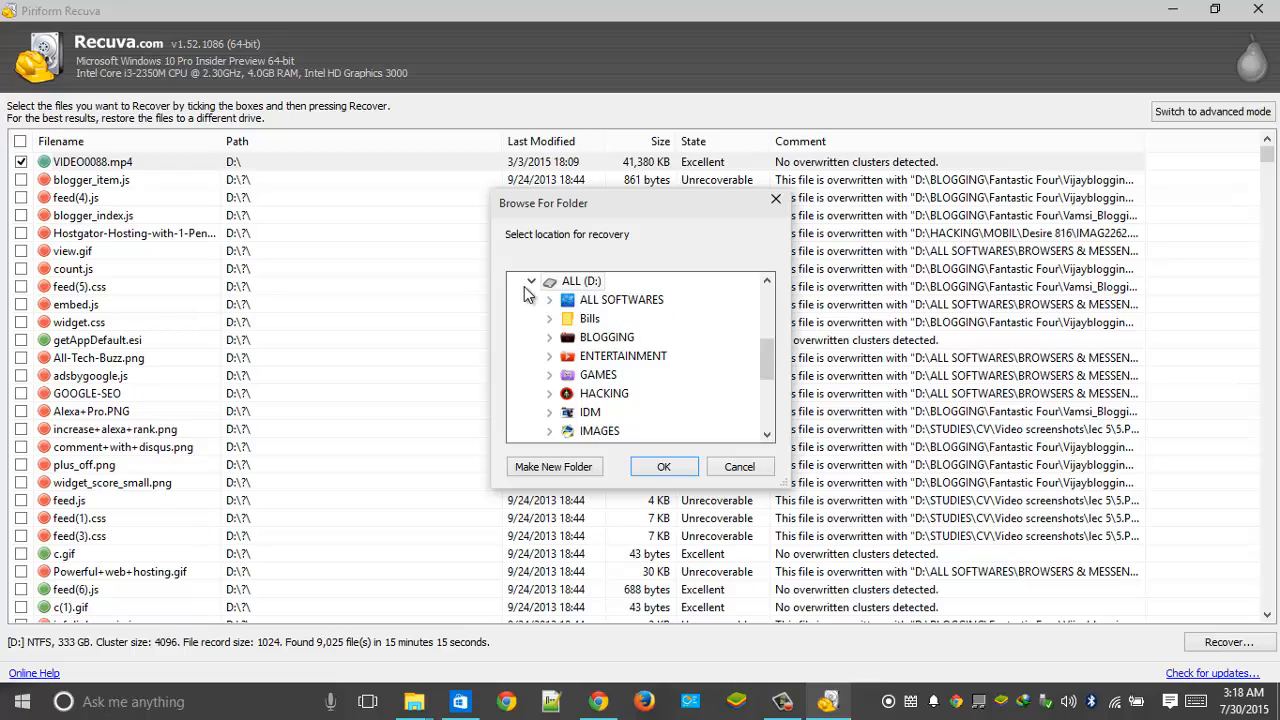
click(532, 280)
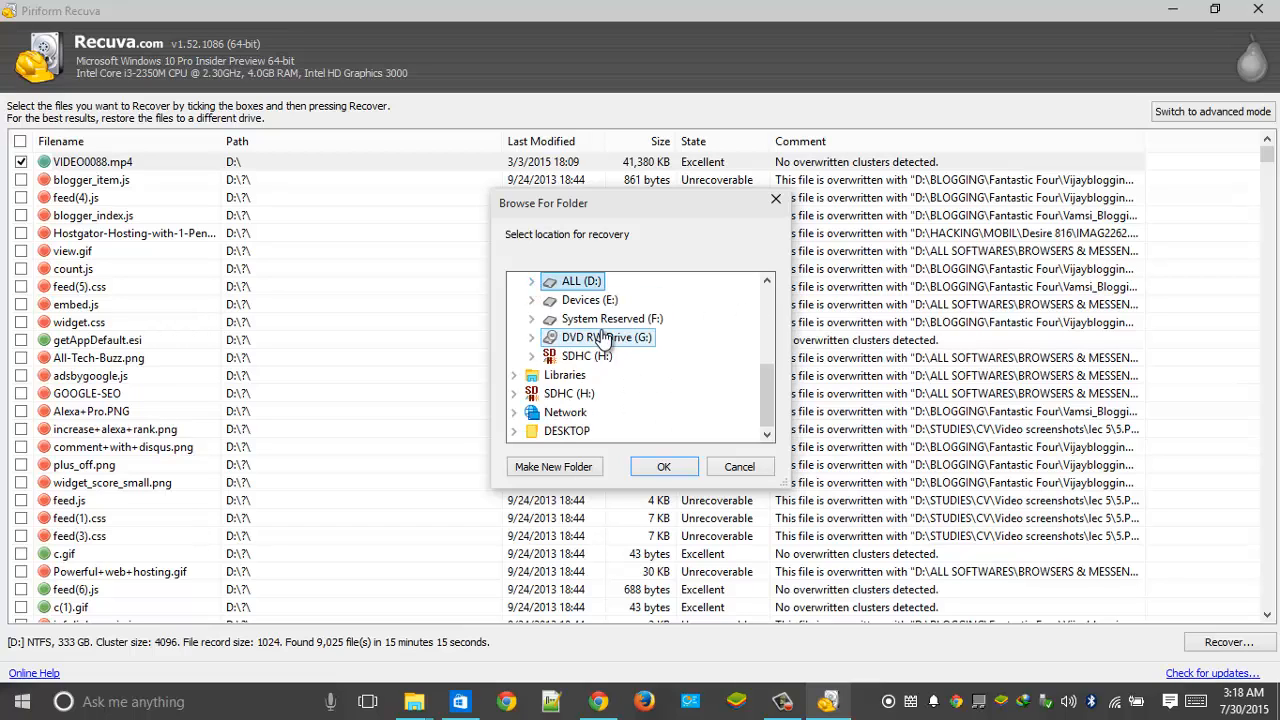
scroll(up, 3)
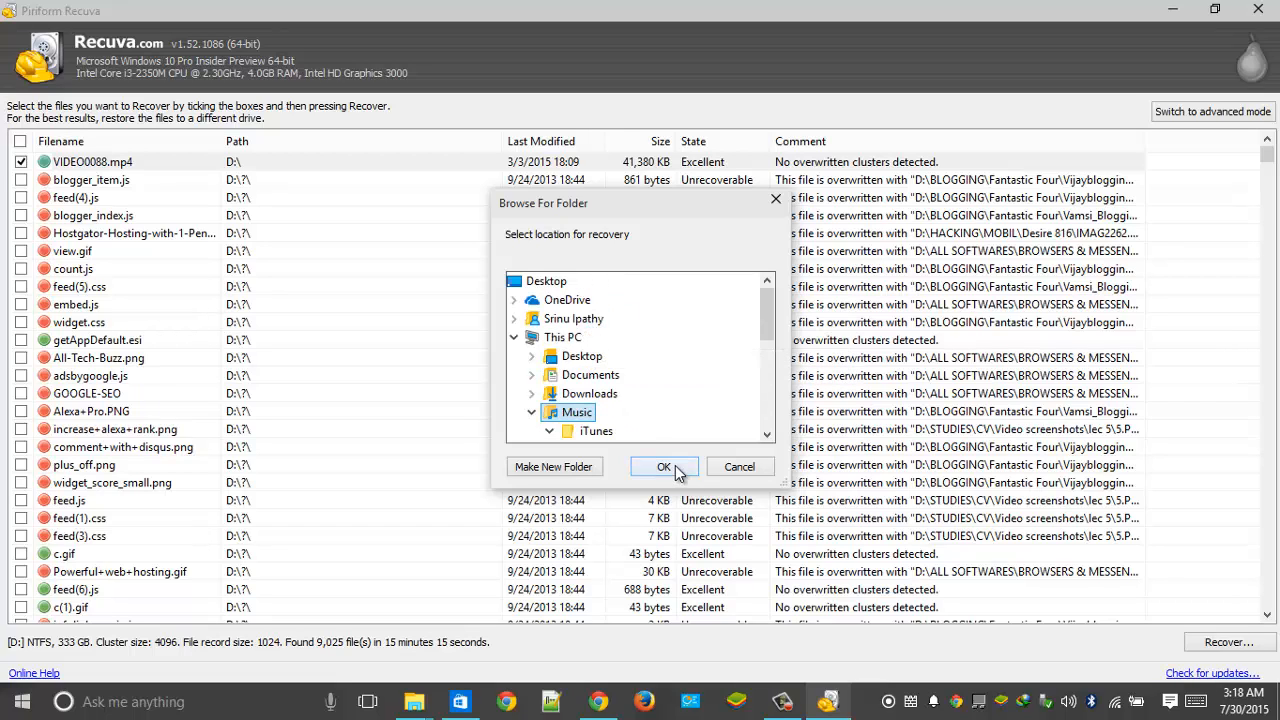
click(664, 466)
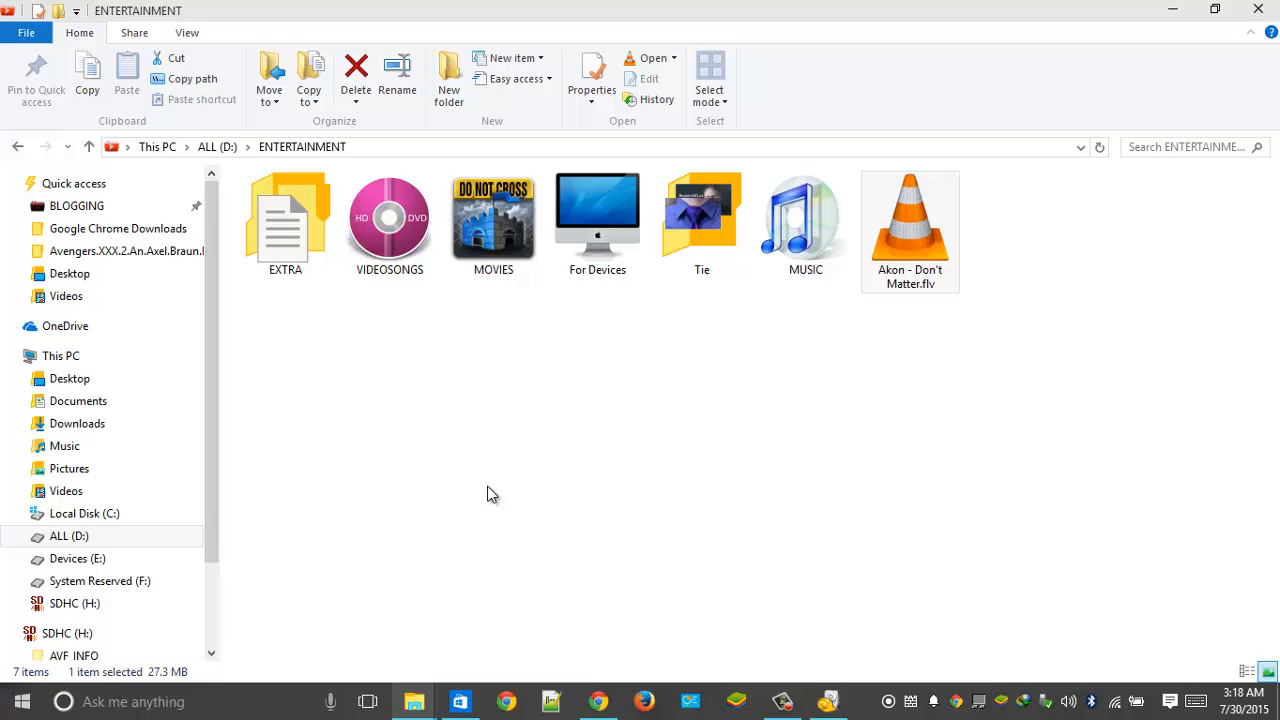
- Open the Music folder, play the recovered VIDEO0088.mp4 to verify it, then return to Recuva
click(64, 444)
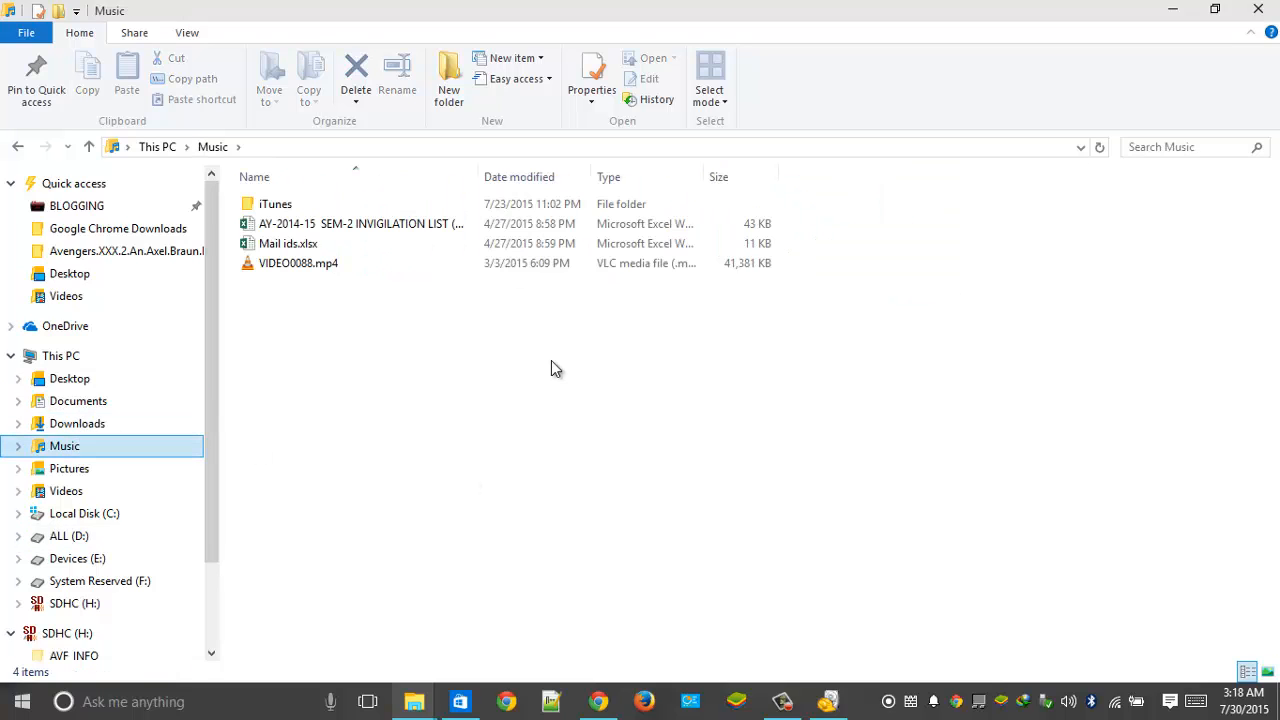
click(298, 264)
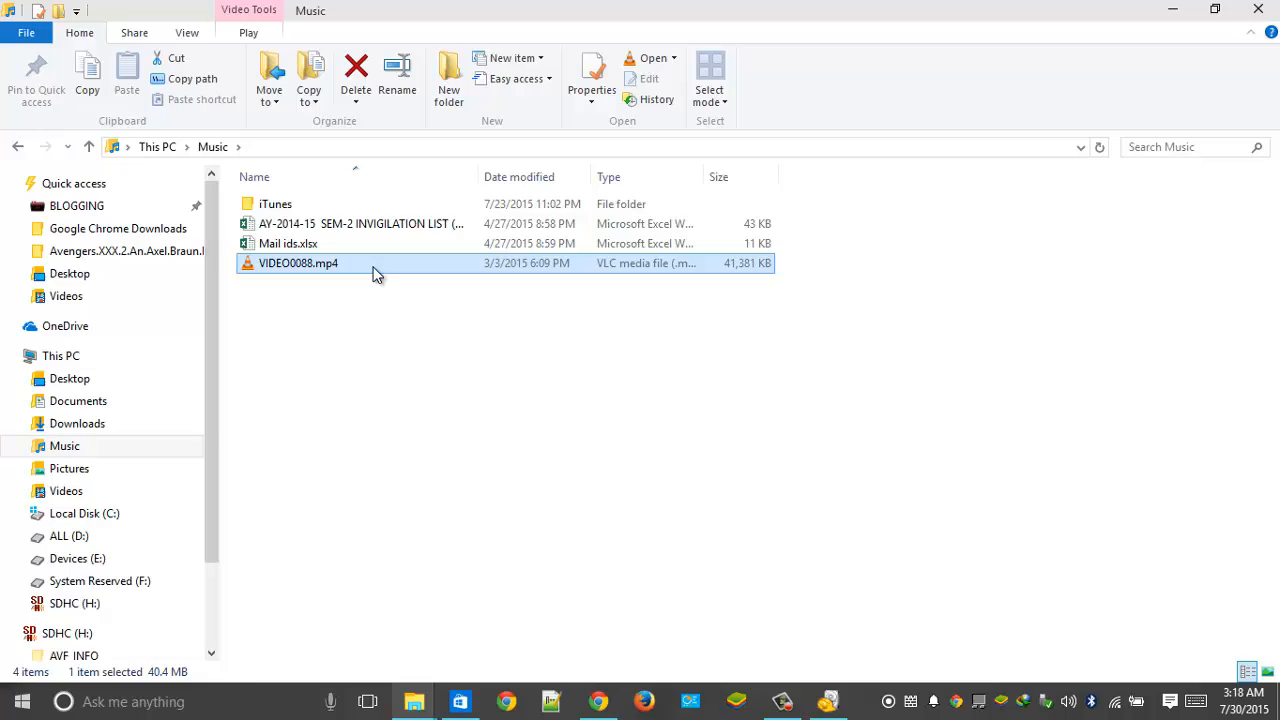
double_click(298, 264)
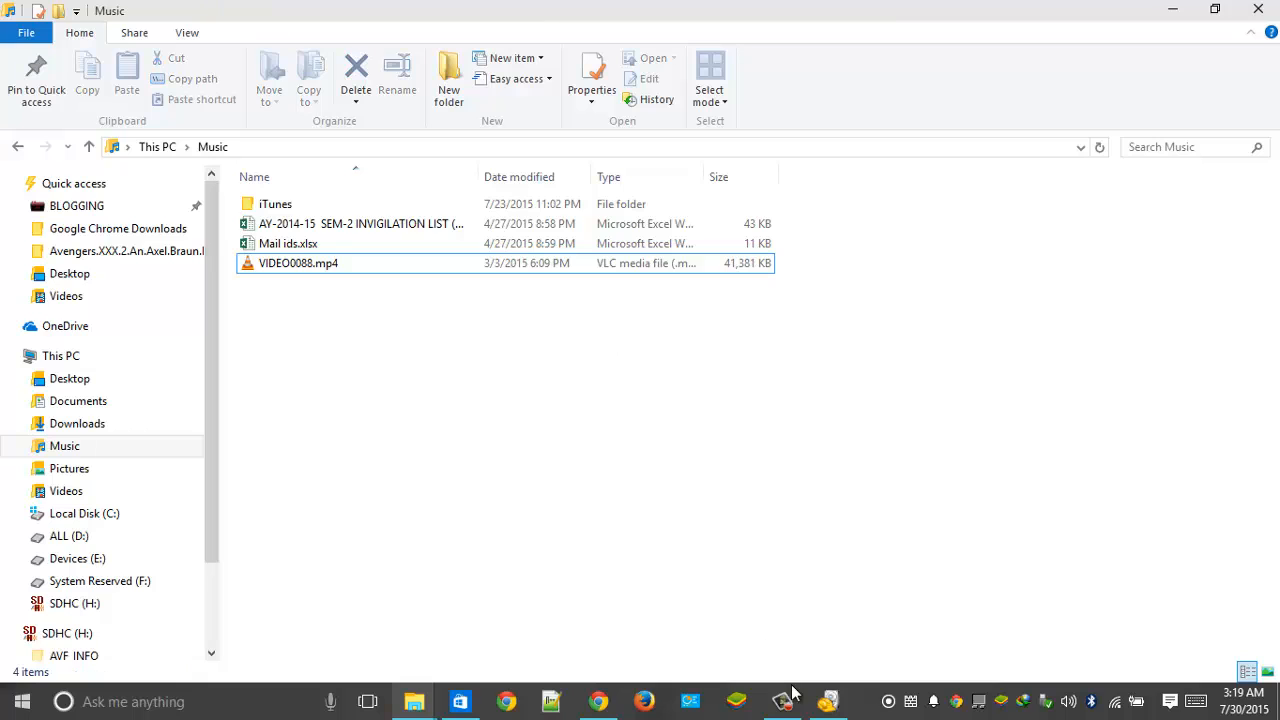
click(828, 700)
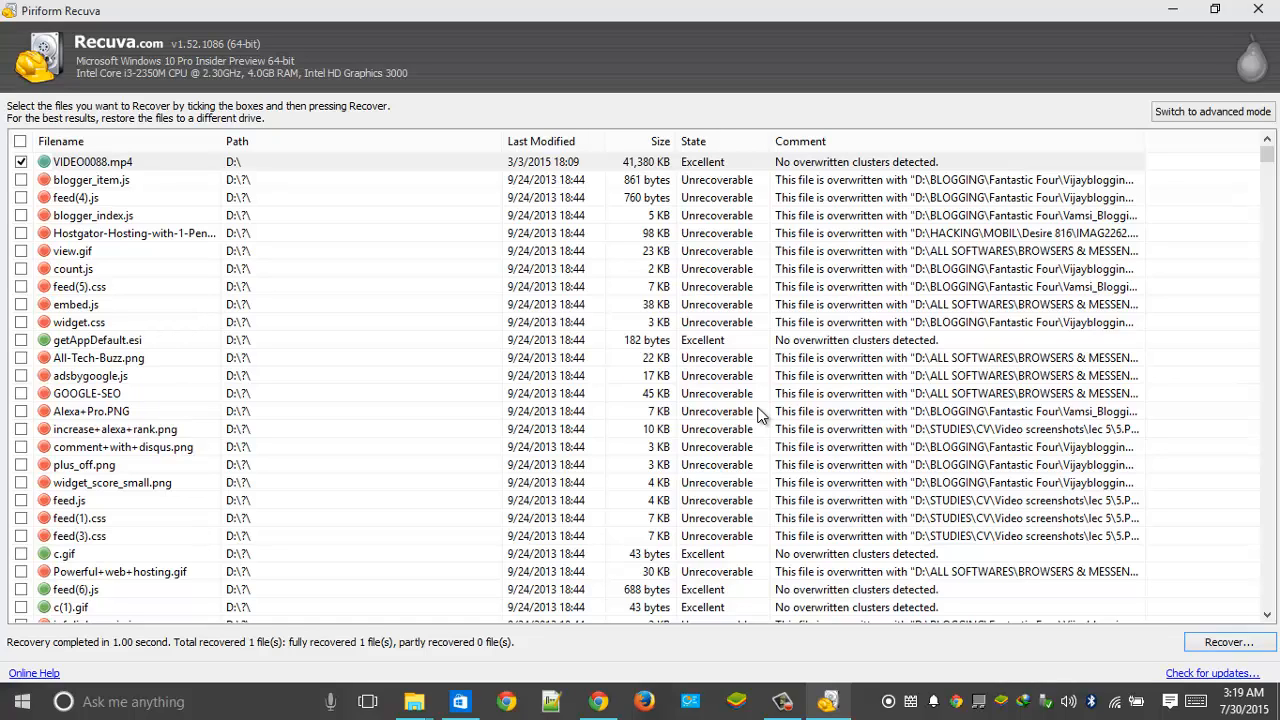
mouse_move(748, 368)
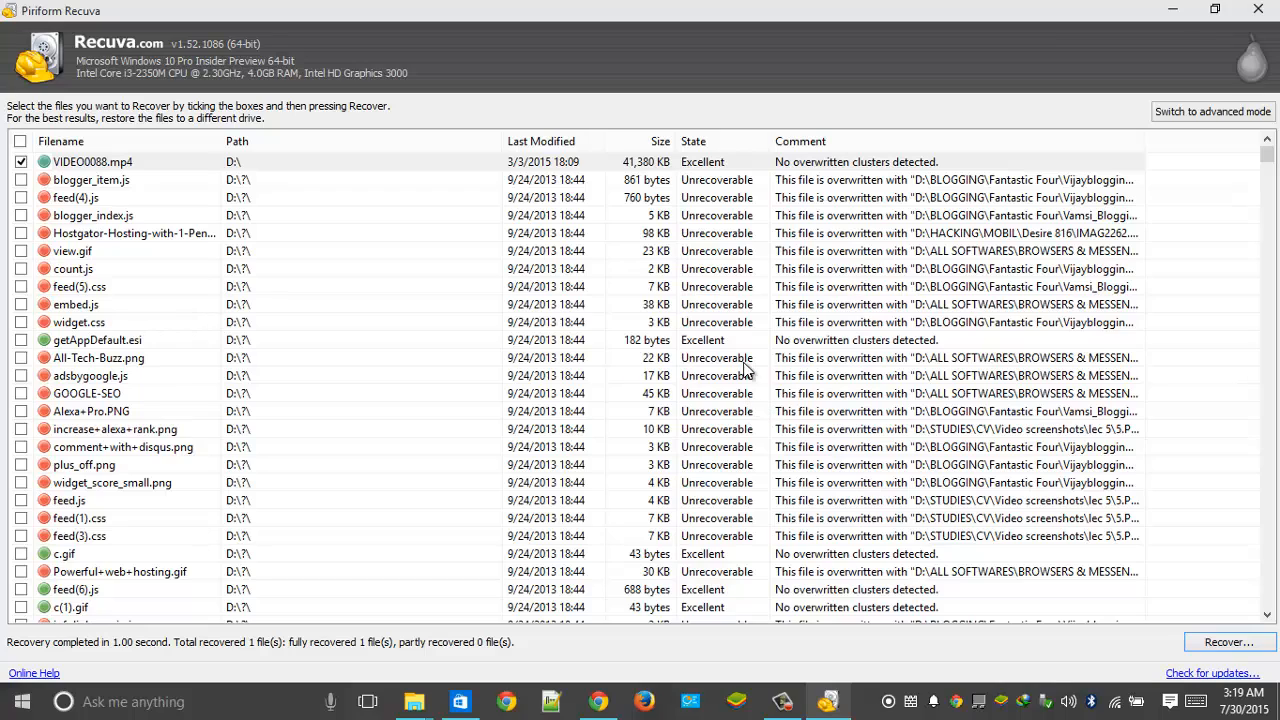